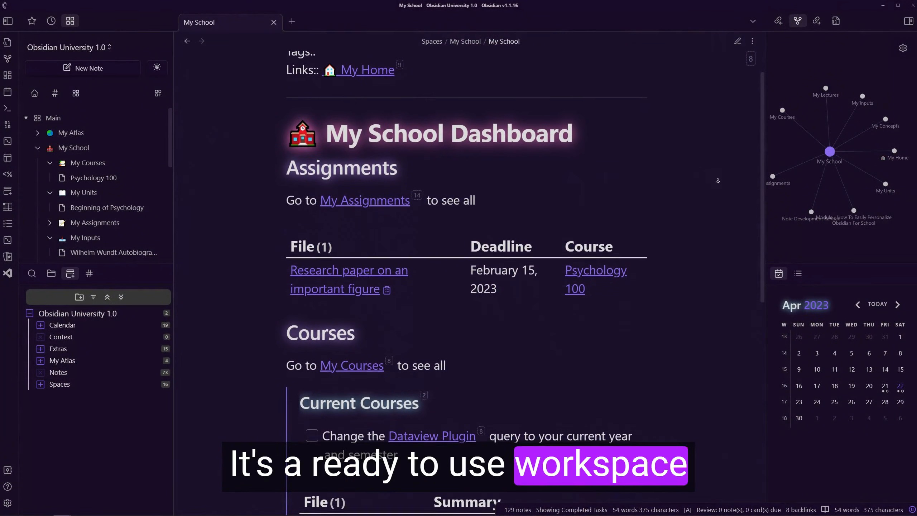
Scroll through the My School dashboard, lecture and input trackers, then close the note
{"action": "scroll", "scroll_direction": "down", "scroll_amount": 3}
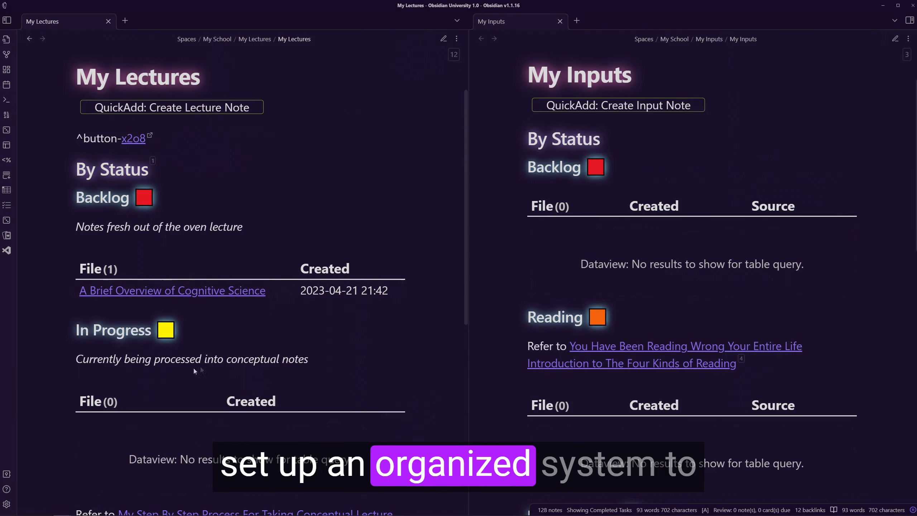
{"action": "scroll", "scroll_direction": "down", "scroll_amount": 3}
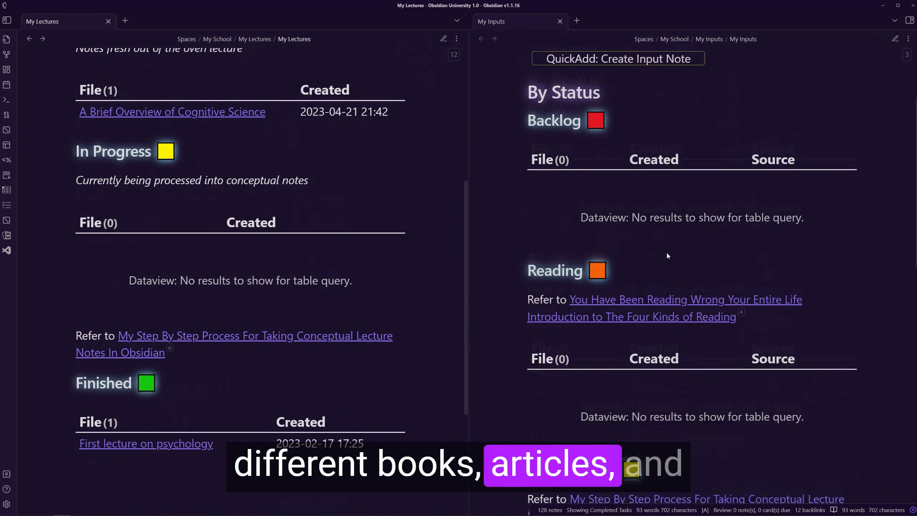
{"action": "scroll", "scroll_direction": "down", "scroll_amount": 3}
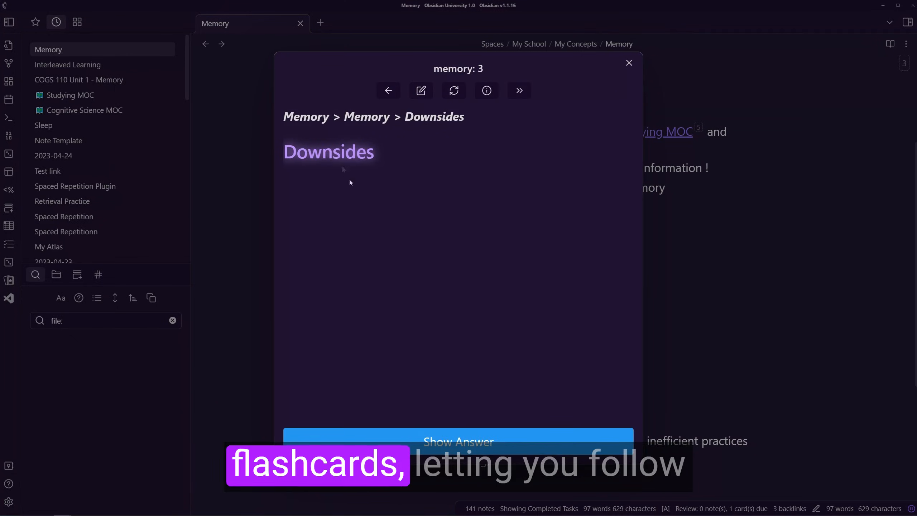
{"action": "left_click", "coordinate": [458, 442]}
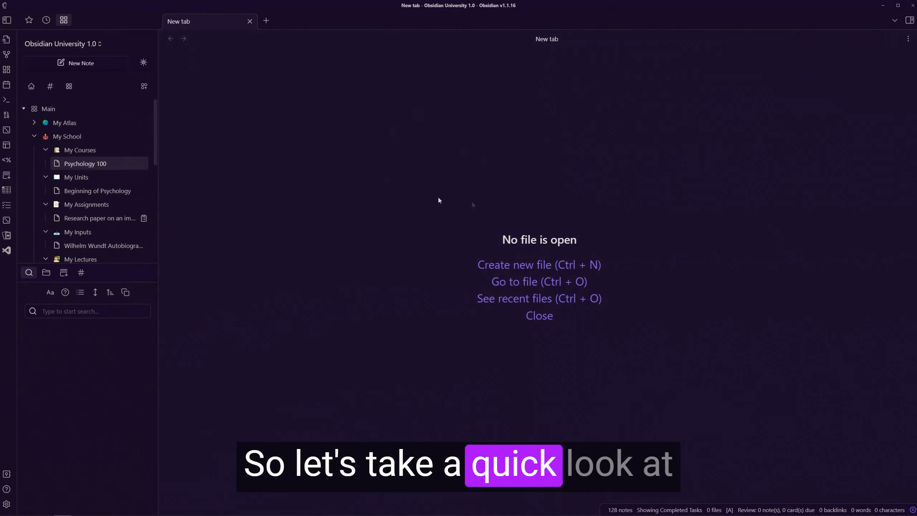
{"action": "mouse_move", "coordinate": [399, 128]}
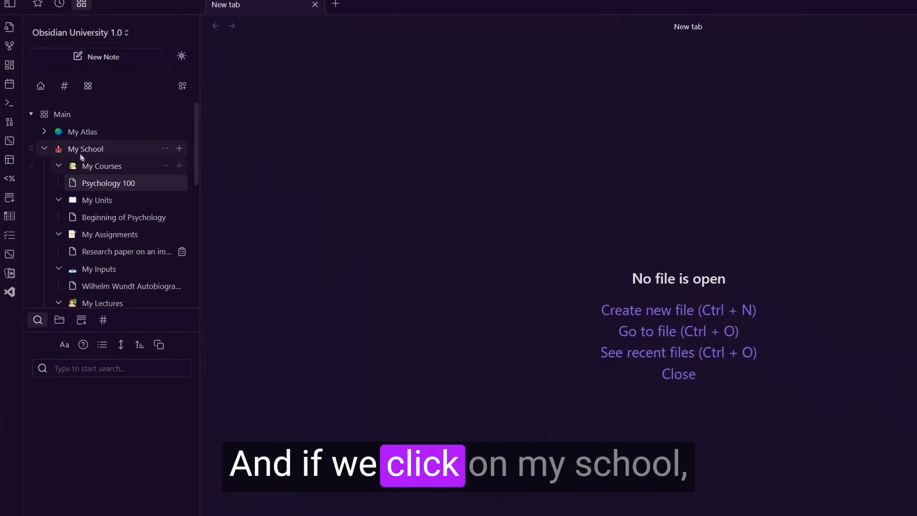
Open the My School dashboard note and scroll down to its assignments
{"action": "left_click", "coordinate": [86, 148]}
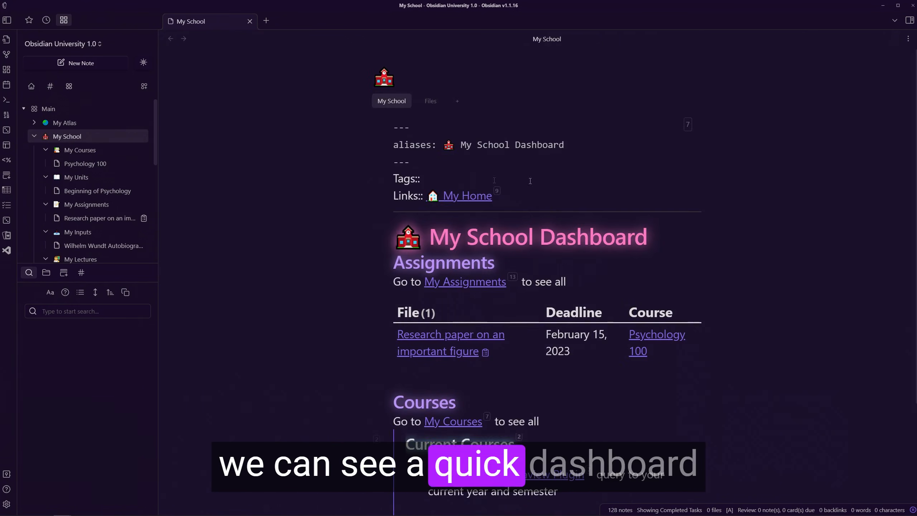
{"action": "scroll", "scroll_direction": "down", "scroll_amount": 3}
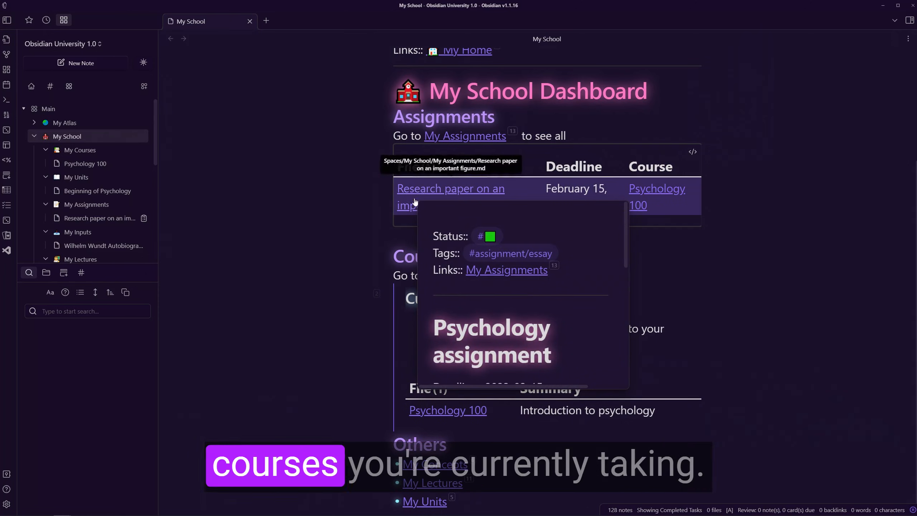
{"action": "mouse_move", "coordinate": [365, 363]}
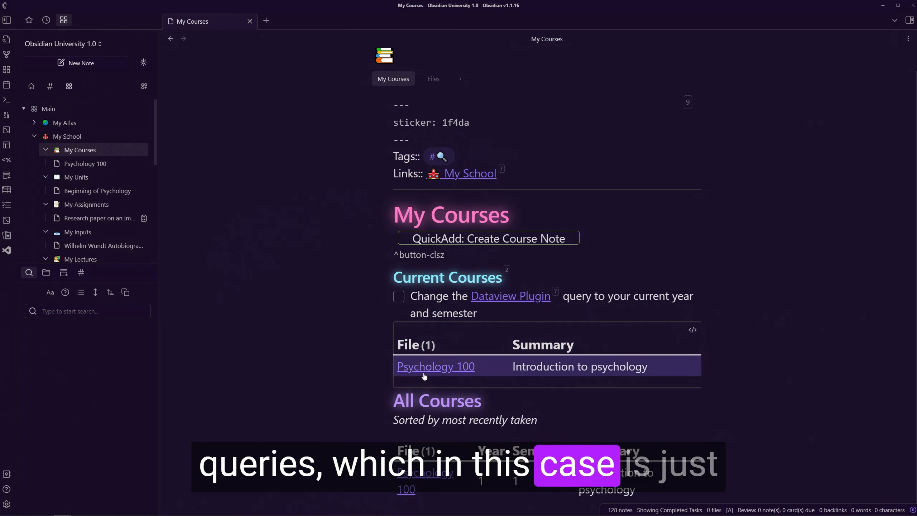
{"action": "mouse_move", "coordinate": [387, 378]}
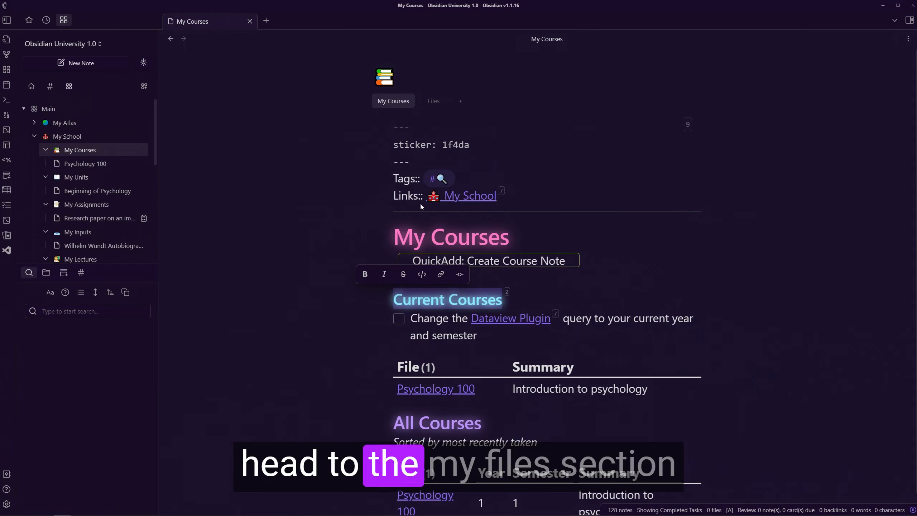
Show Psychology 100 files as a table, then browse the Beginning of Psychology unit note
{"action": "left_click", "coordinate": [434, 101]}
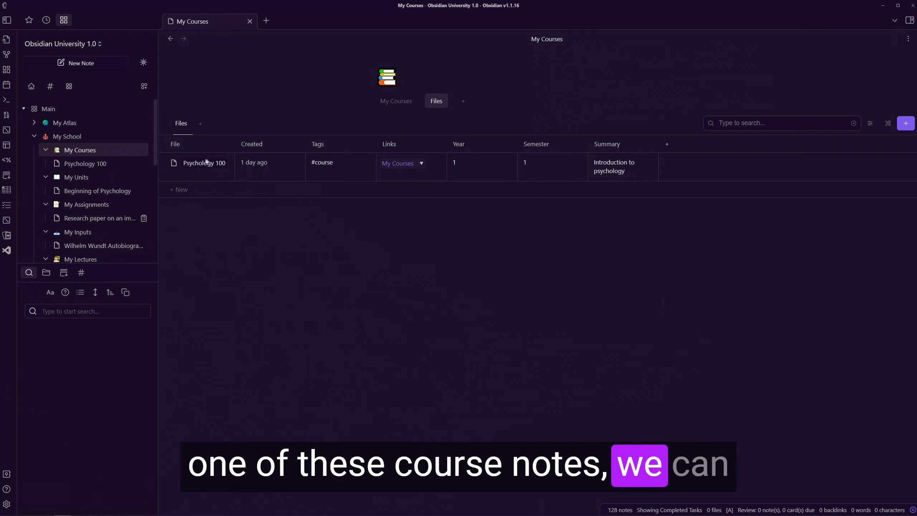
{"action": "left_click", "coordinate": [203, 163]}
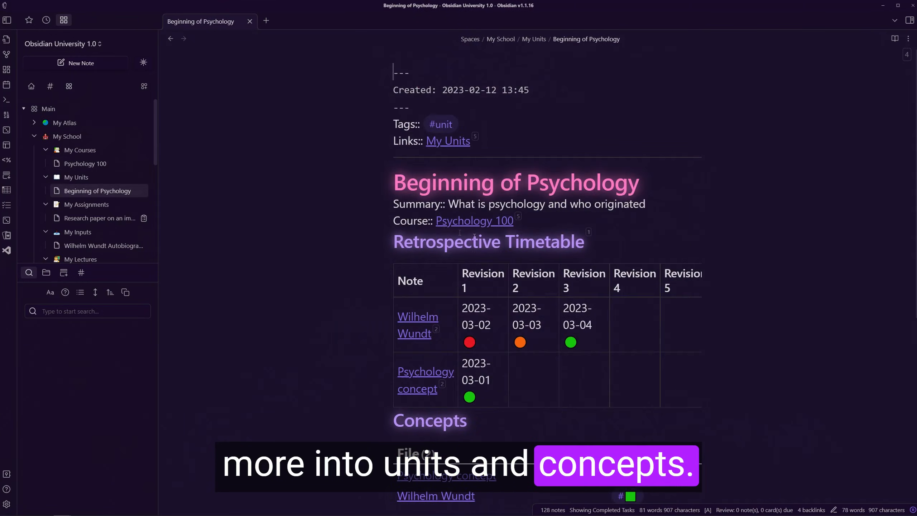
{"action": "scroll", "scroll_direction": "down", "scroll_amount": 3}
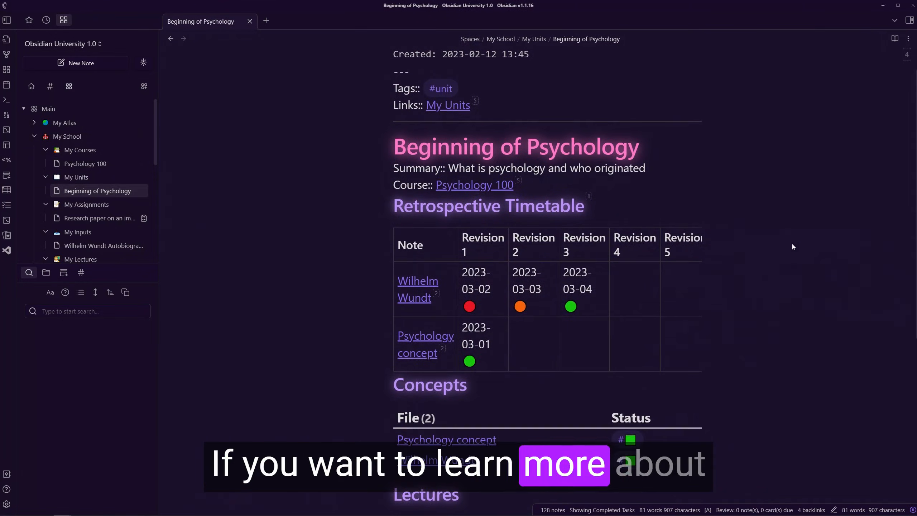
{"action": "left_click", "coordinate": [474, 185]}
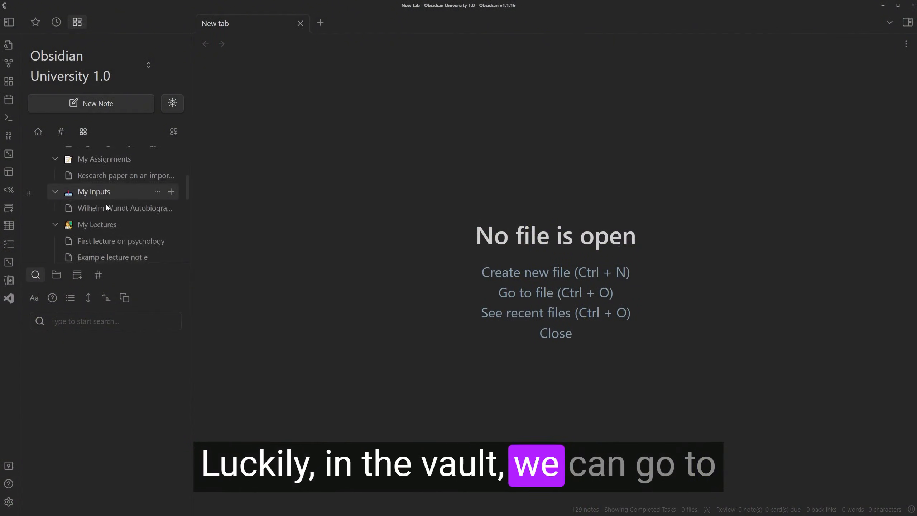
Open My Lectures and My Inputs in separate tabs, then switch back to My Lectures
{"action": "left_click", "coordinate": [97, 224]}
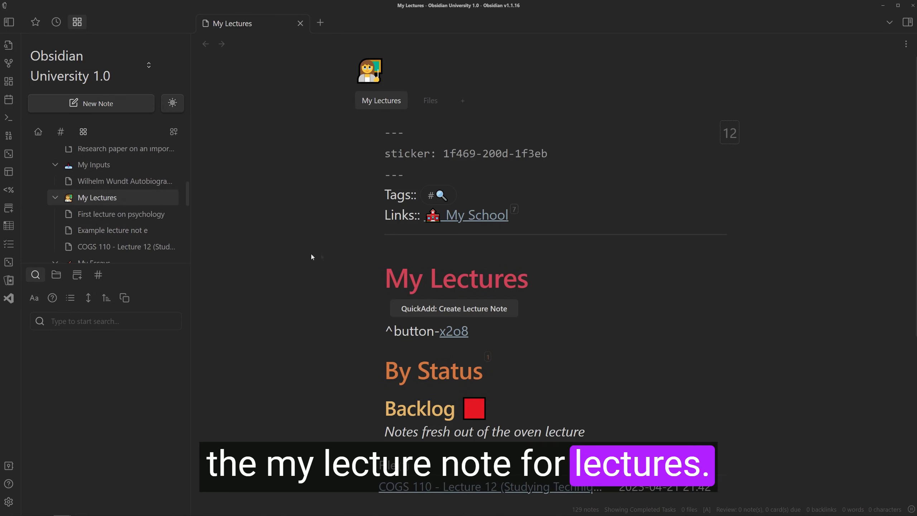
{"action": "left_click", "coordinate": [93, 164]}
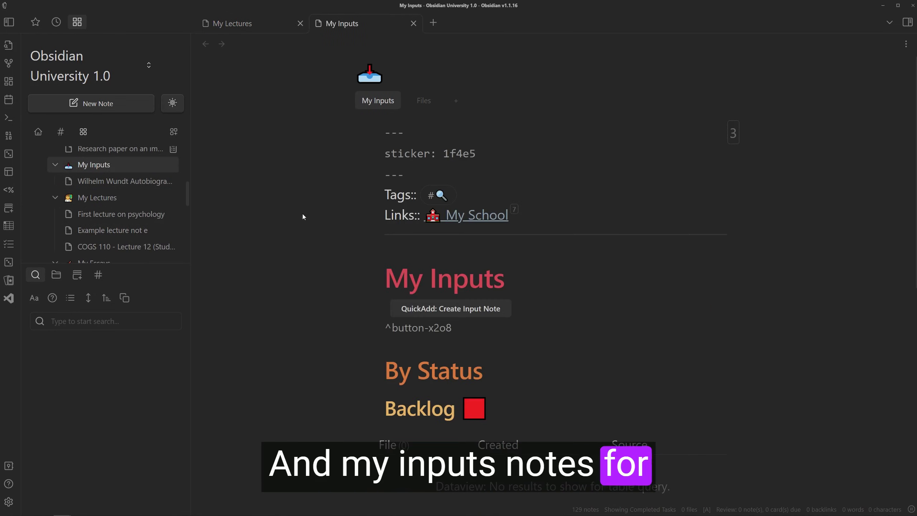
{"action": "scroll", "scroll_direction": "down", "scroll_amount": 3}
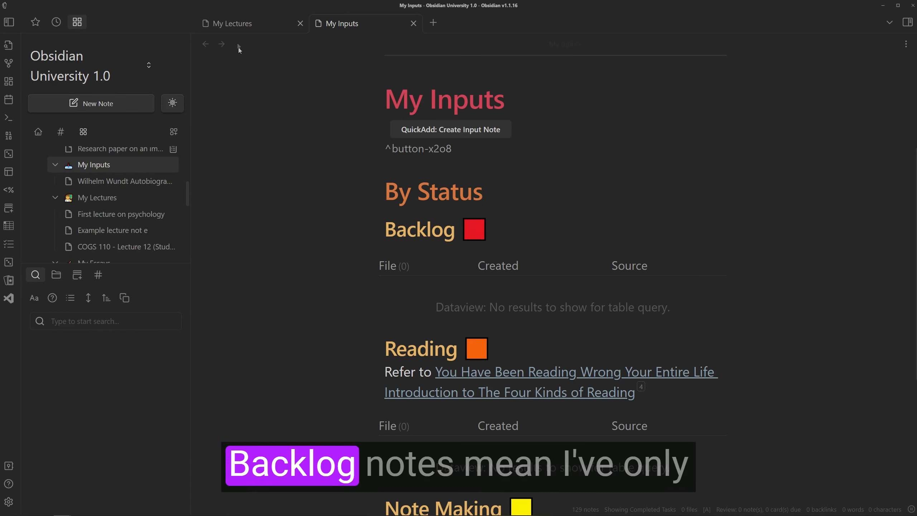
{"action": "left_click", "coordinate": [232, 23]}
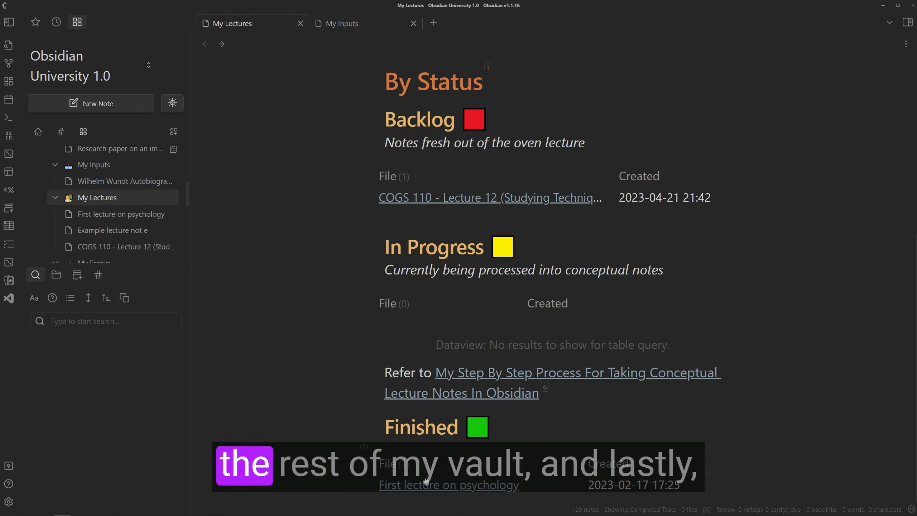
Visit First lecture on psychology and its Psychology concept note, then return to My Lectures
{"action": "left_click", "coordinate": [448, 485]}
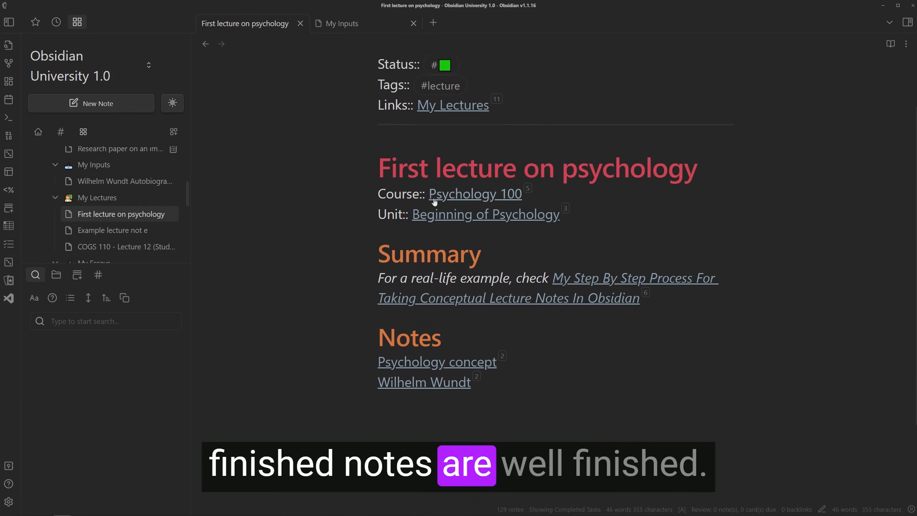
{"action": "left_click", "coordinate": [436, 361]}
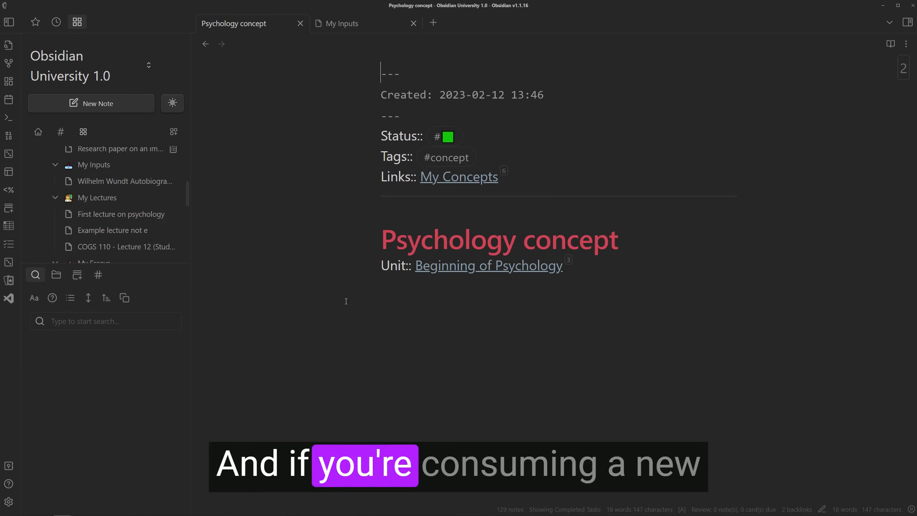
{"action": "left_click", "coordinate": [122, 214]}
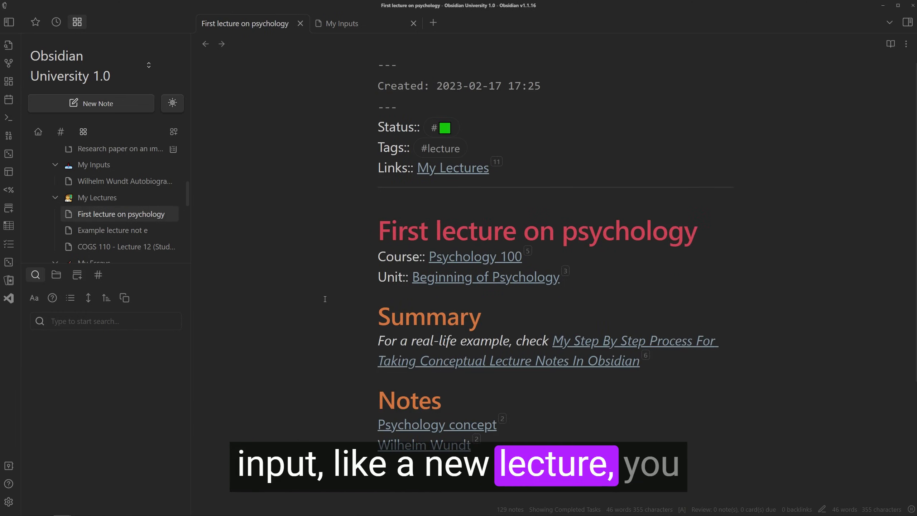
{"action": "left_click", "coordinate": [453, 168]}
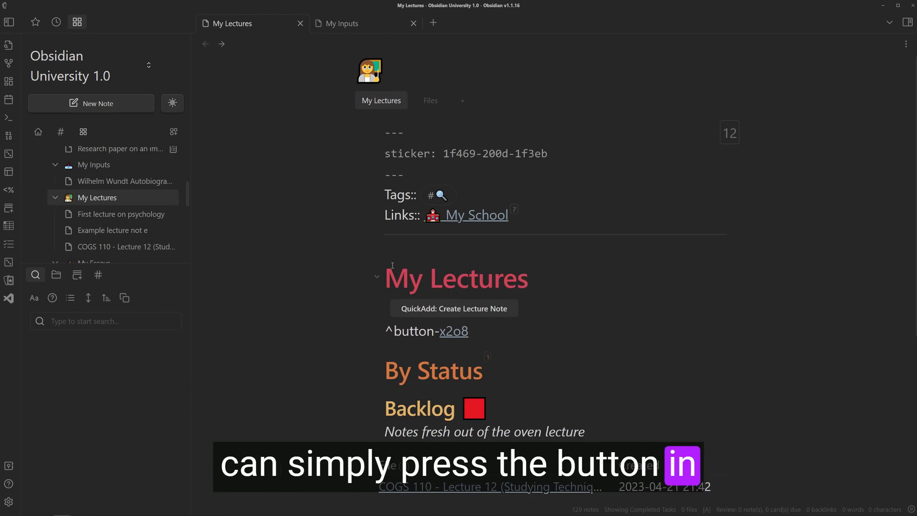
{"action": "scroll", "scroll_direction": "down", "scroll_amount": 3}
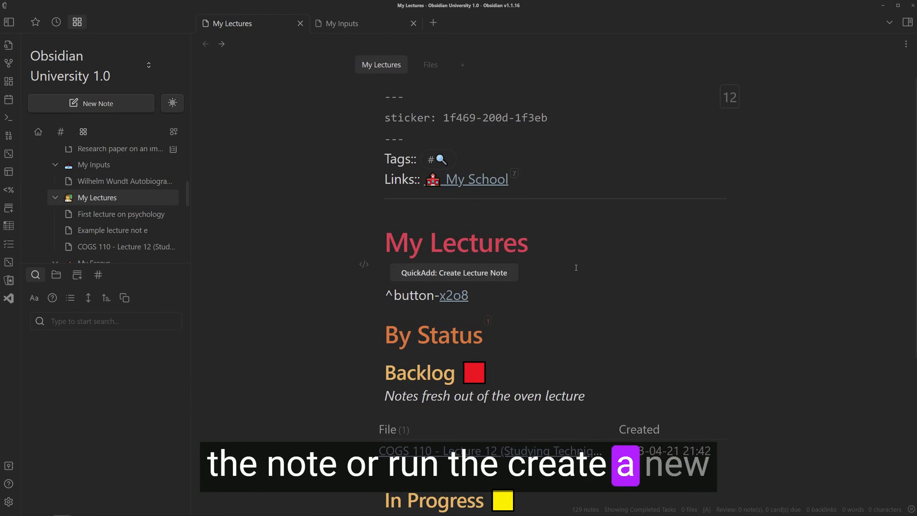
Run QuickAdd's Create Lecture Note command and confirm the new lecture note's name
{"action": "type", "text": "lectu"}
{"action": "type", "text": "Exa"}
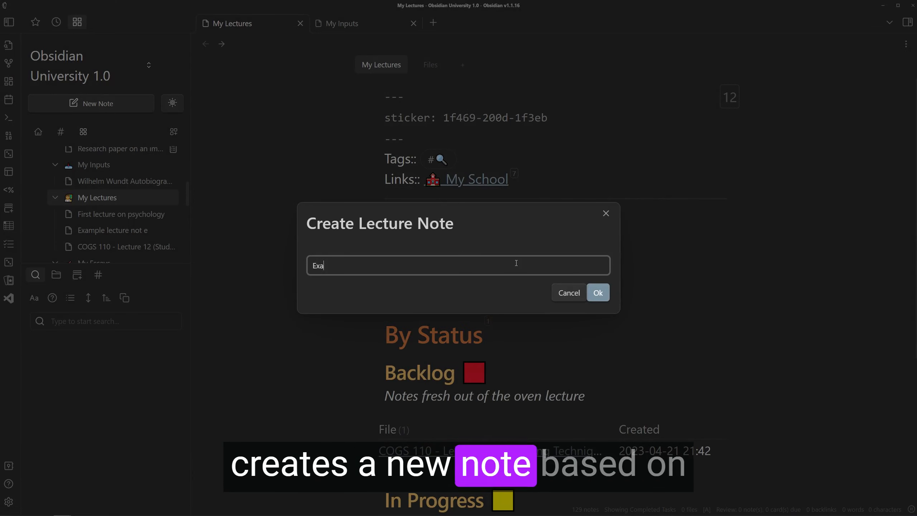
{"action": "left_click", "coordinate": [598, 292]}
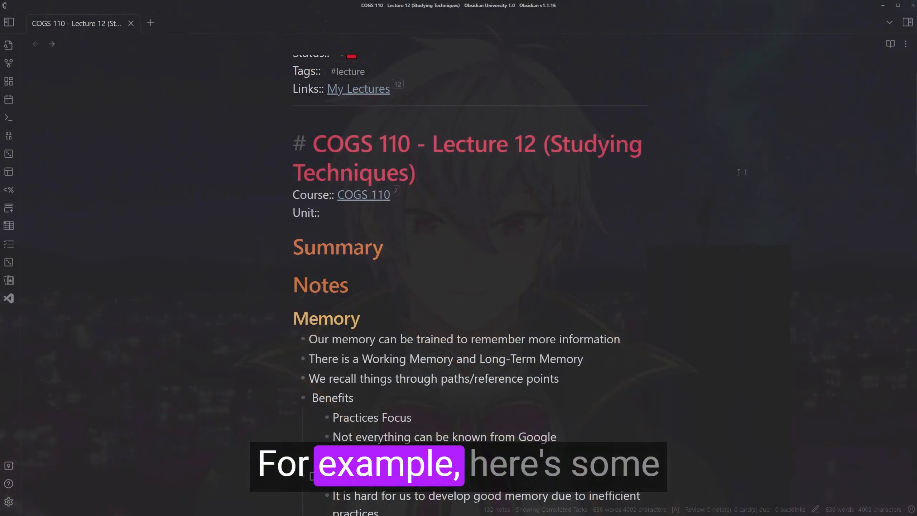
{"action": "scroll", "scroll_direction": "down", "scroll_amount": 3}
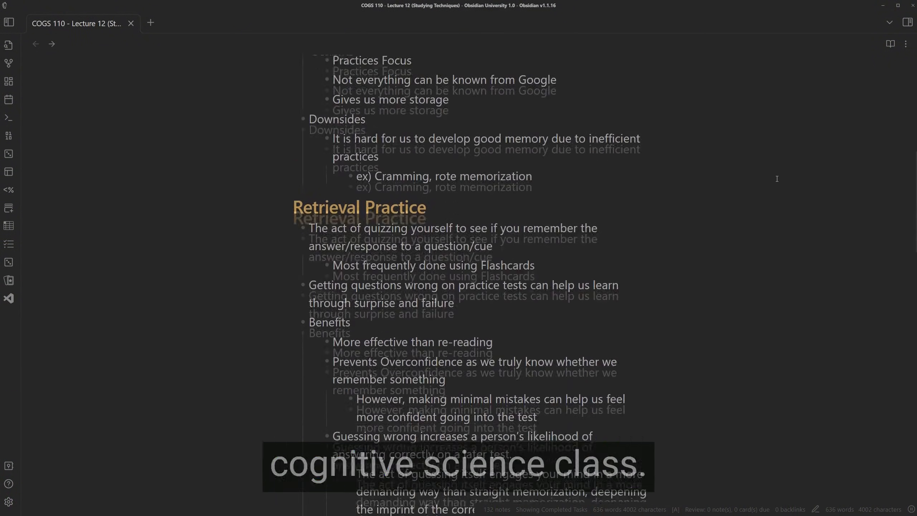
{"action": "scroll", "scroll_direction": "down", "scroll_amount": 3}
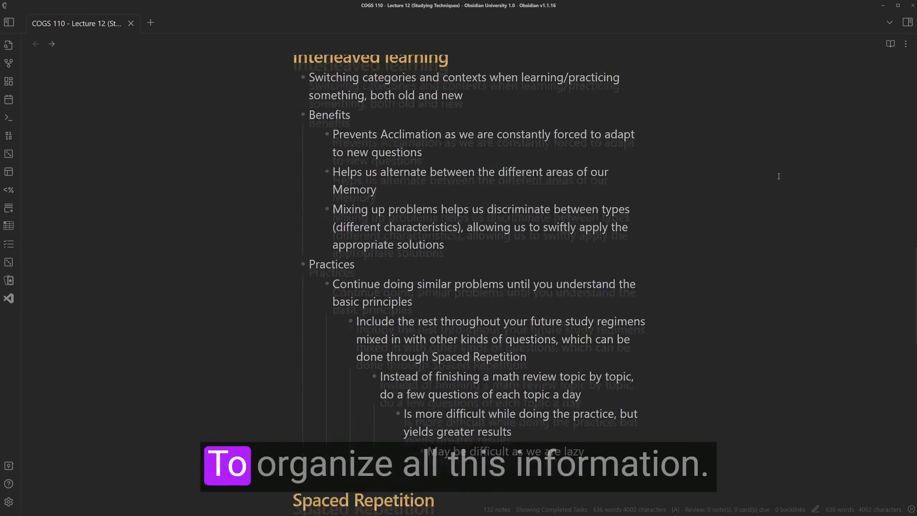
{"action": "scroll", "scroll_direction": "down", "scroll_amount": 3}
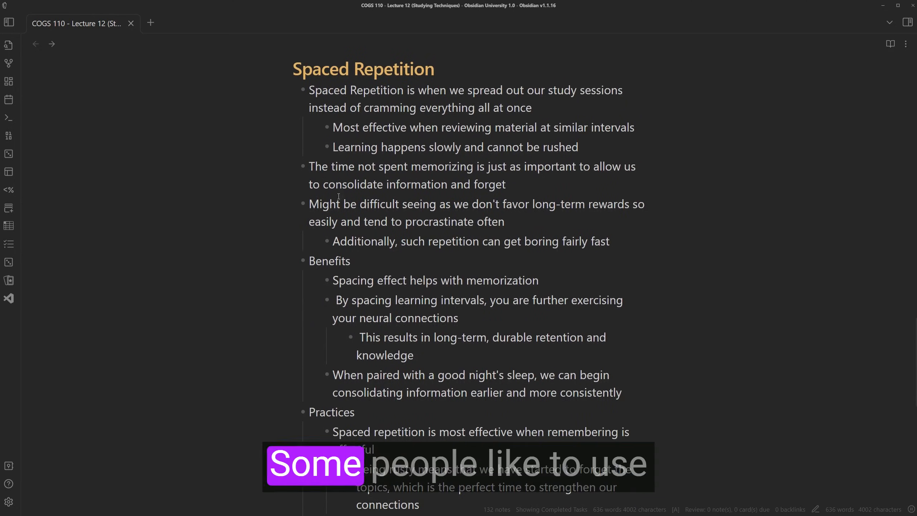
{"action": "scroll", "scroll_direction": "down", "scroll_amount": 3}
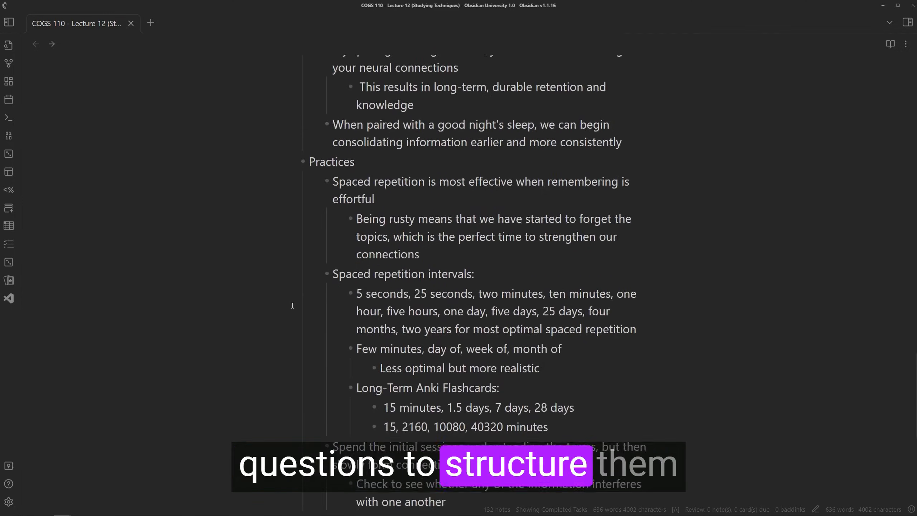
{"action": "scroll", "scroll_direction": "up", "scroll_amount": 3}
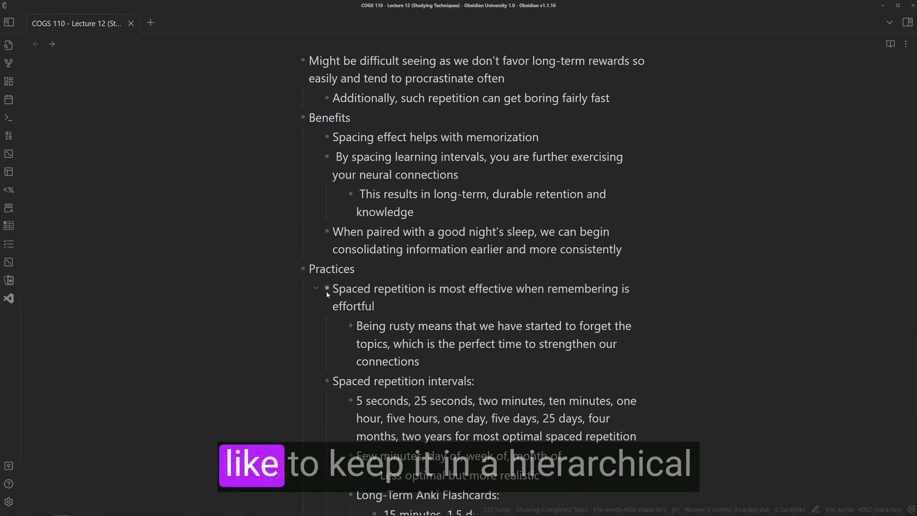
{"action": "scroll", "scroll_direction": "up", "scroll_amount": 3}
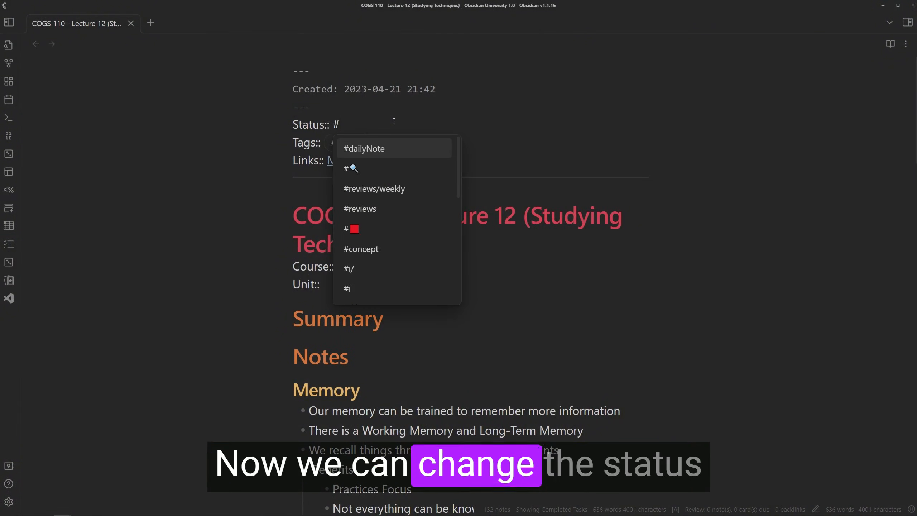
Pick a status tag for the lecture from the suggestions and scroll down the note
{"action": "left_click", "coordinate": [354, 229]}
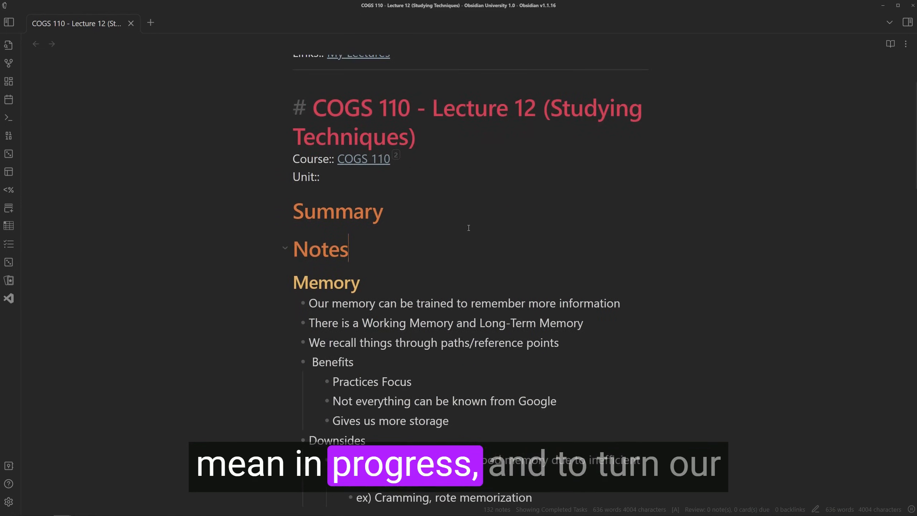
{"action": "scroll", "scroll_direction": "down", "scroll_amount": 3}
{"action": "type", "text": "conc"}
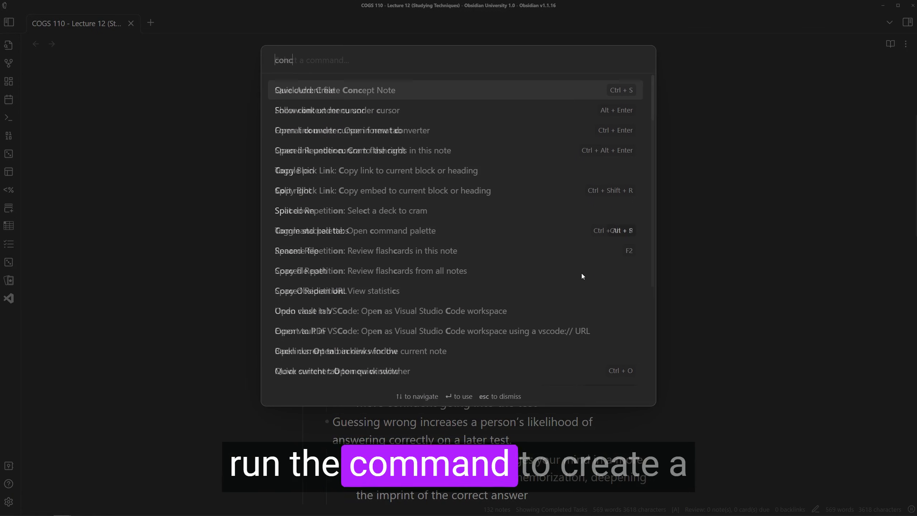
Create the Memory concept note linked to COGS 110 Unit 1 - Memory, then return to the lecture
{"action": "left_click", "coordinate": [335, 90]}
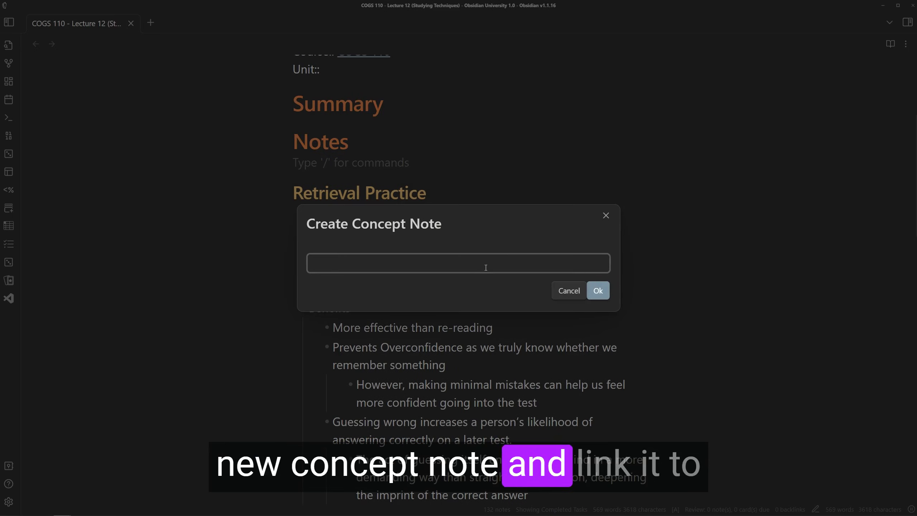
{"action": "type", "text": "Me"}
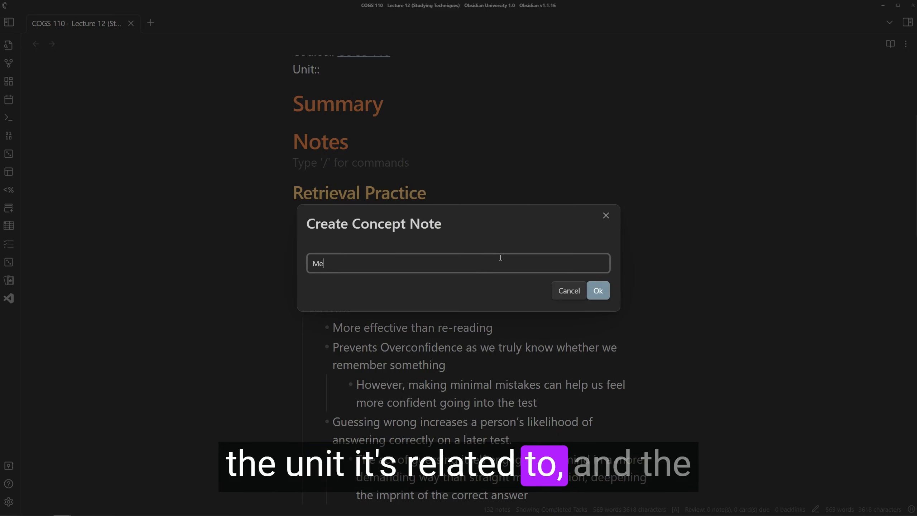
{"action": "left_click", "coordinate": [598, 291]}
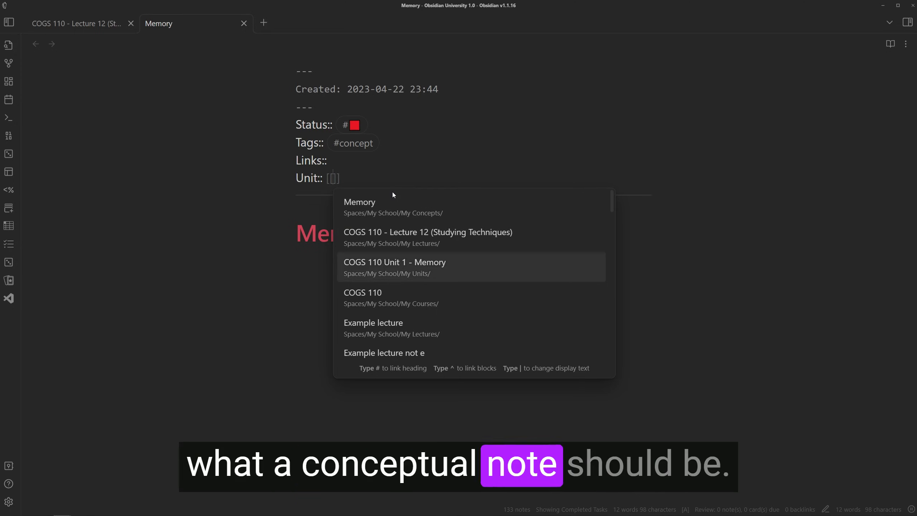
{"action": "left_click", "coordinate": [394, 262]}
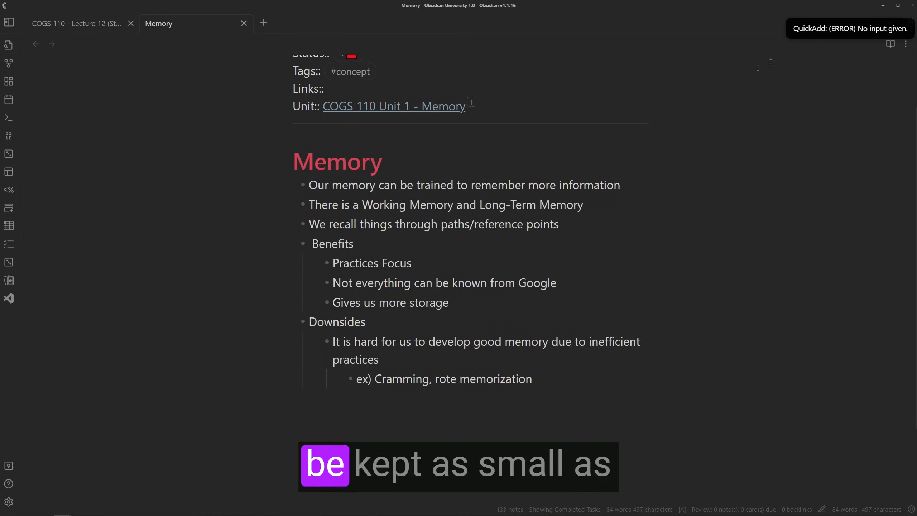
{"action": "left_click", "coordinate": [70, 24]}
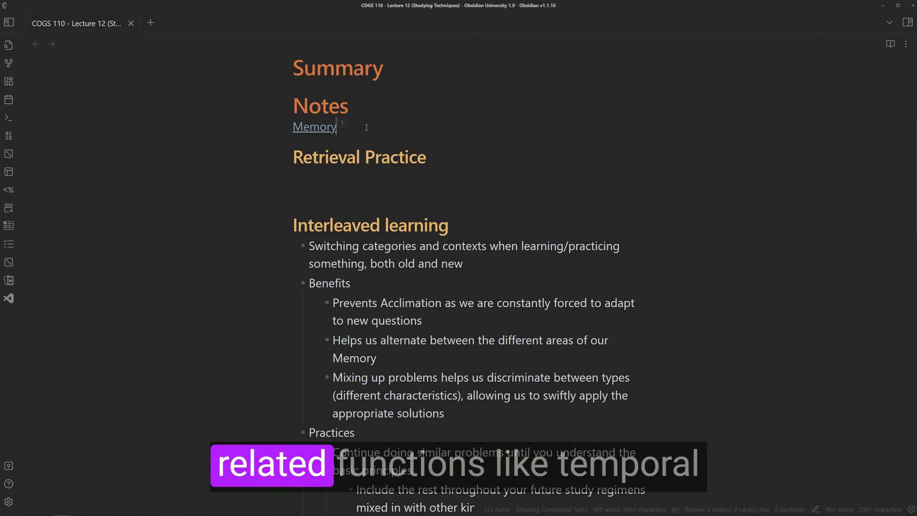
Create the Retrieval Practice concept note
{"action": "key", "text": "enter"}
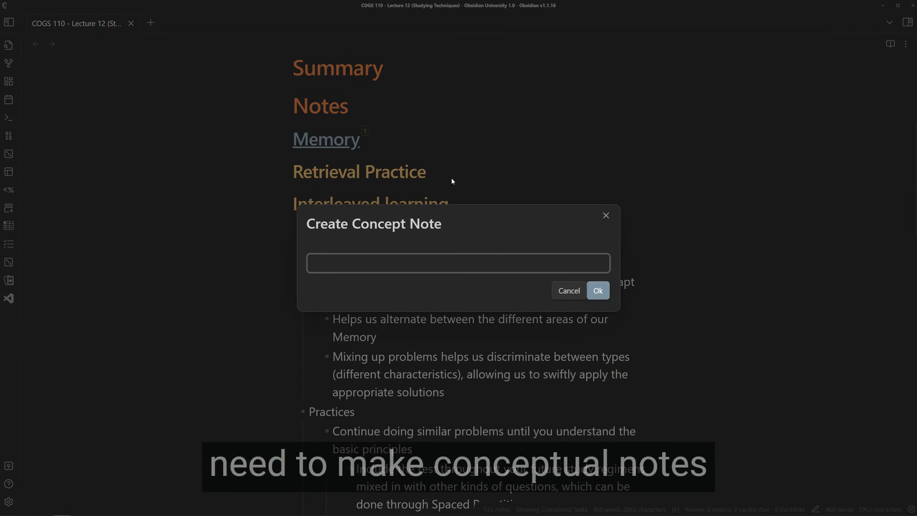
{"action": "type", "text": "Retrieval Practic"}
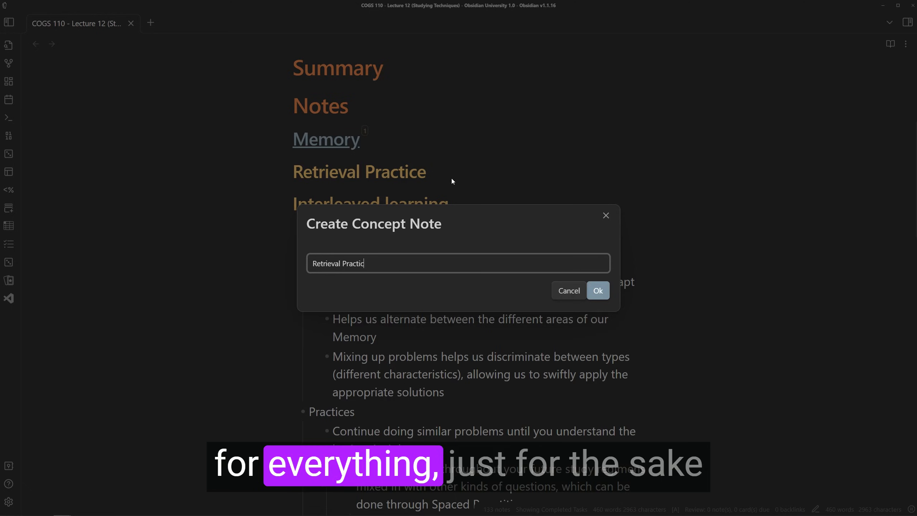
{"action": "left_click", "coordinate": [598, 290]}
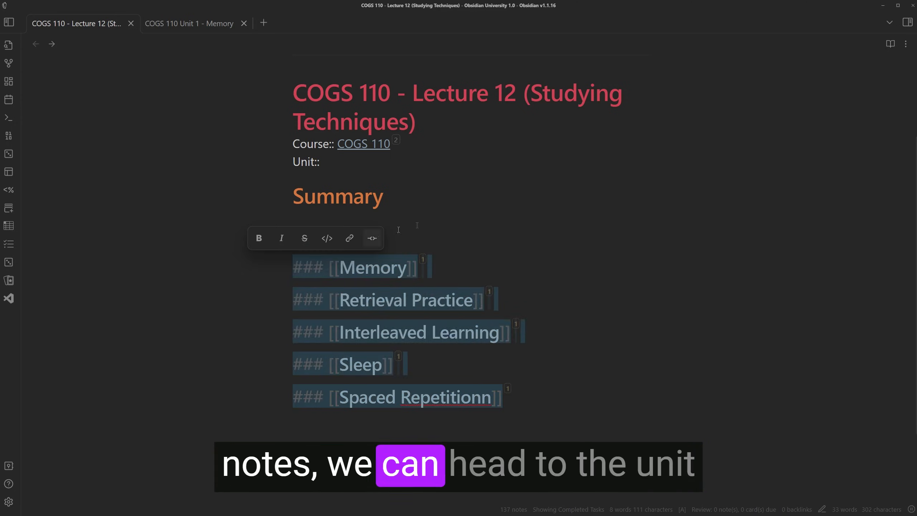
Open the Memory concept note and follow its Unit link to COGS 110 Unit 1 - Memory
{"action": "left_click", "coordinate": [377, 267]}
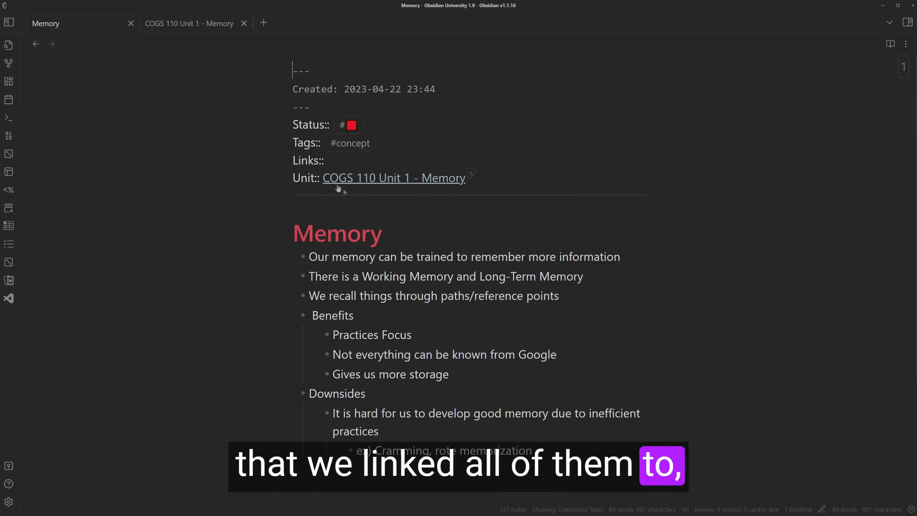
{"action": "left_click", "coordinate": [393, 178]}
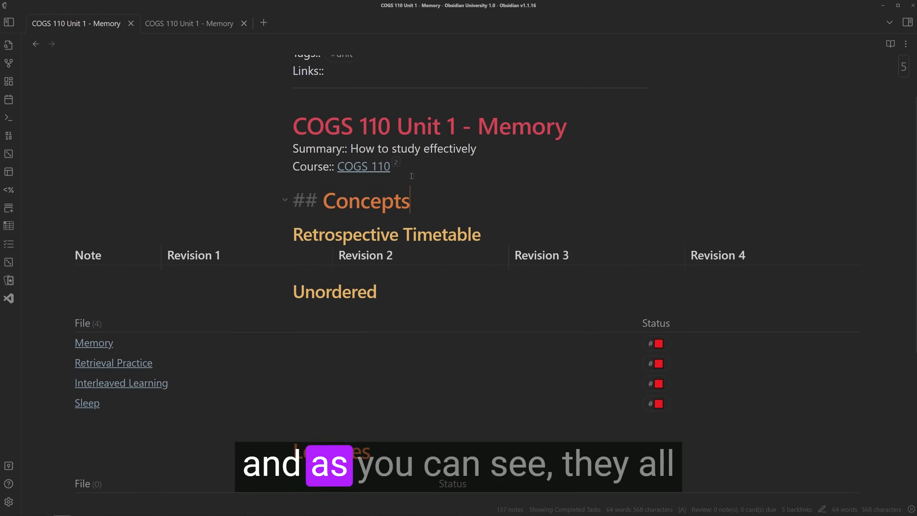
{"action": "scroll", "scroll_direction": "down", "scroll_amount": 3}
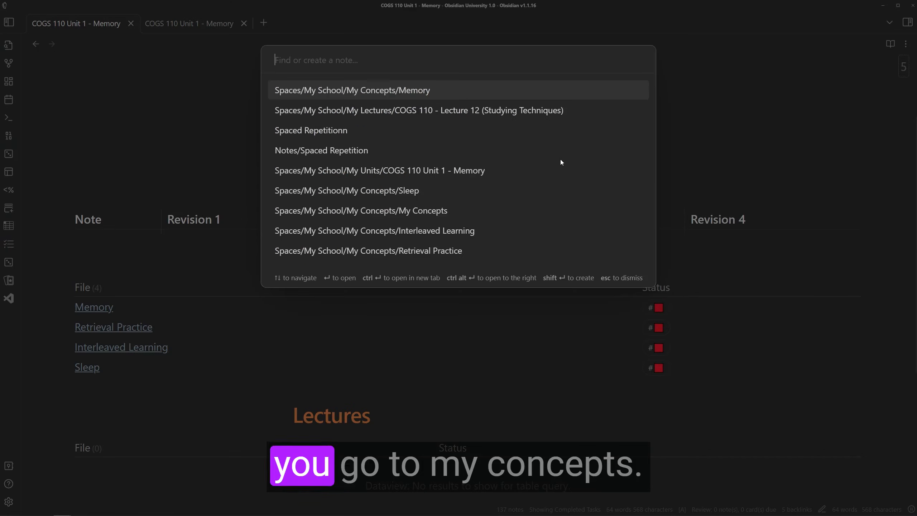
Open My Concepts through the quick switcher and scroll its status tables
{"action": "type", "text": "concep"}
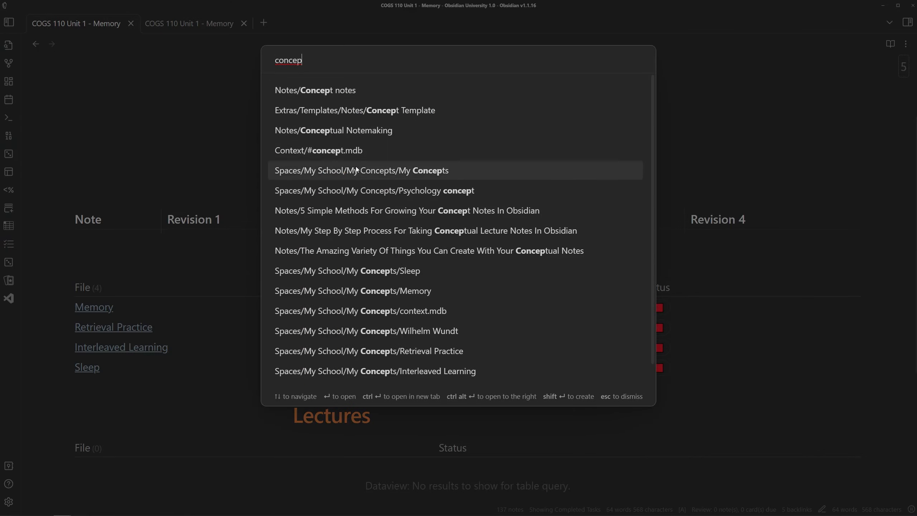
{"action": "left_click", "coordinate": [362, 170]}
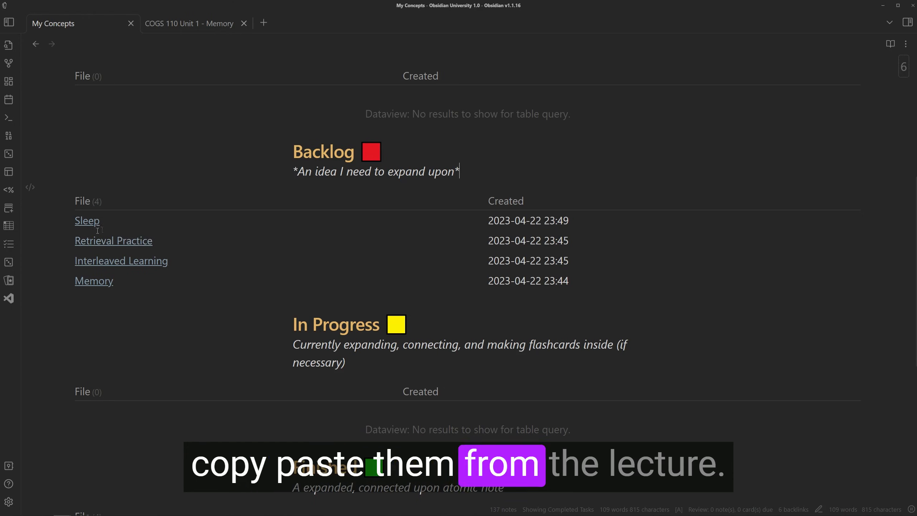
{"action": "scroll", "scroll_direction": "down", "scroll_amount": 3}
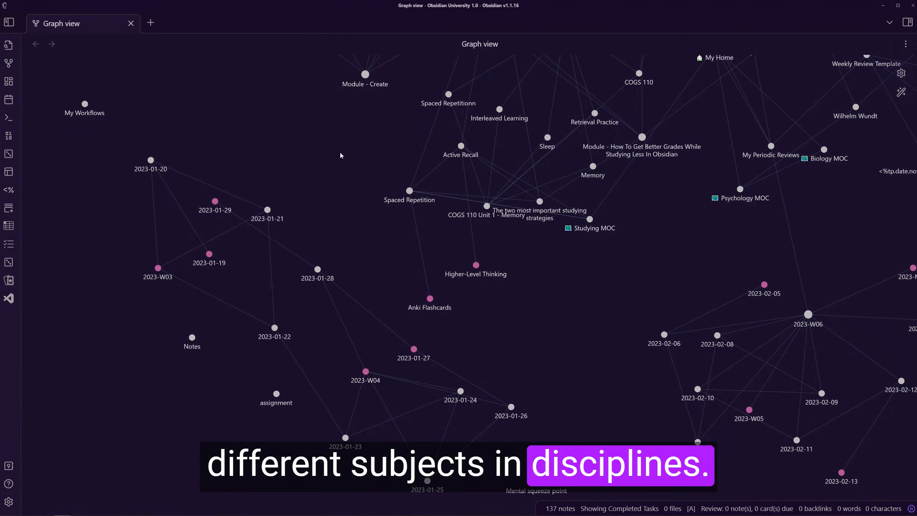
Open My Atlas and start a new Map of Content named Cognitive
{"action": "left_click", "coordinate": [592, 227]}
{"action": "type", "text": "Cognitive"}
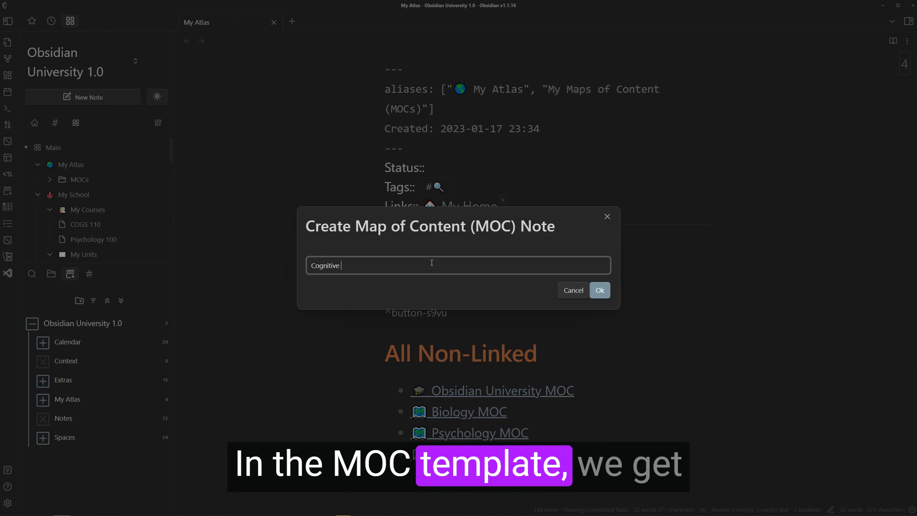
Create the Cognitive Science MOC note and list Studying MOC under its Related MOCs
{"action": "type", "text": "Science MOC"}
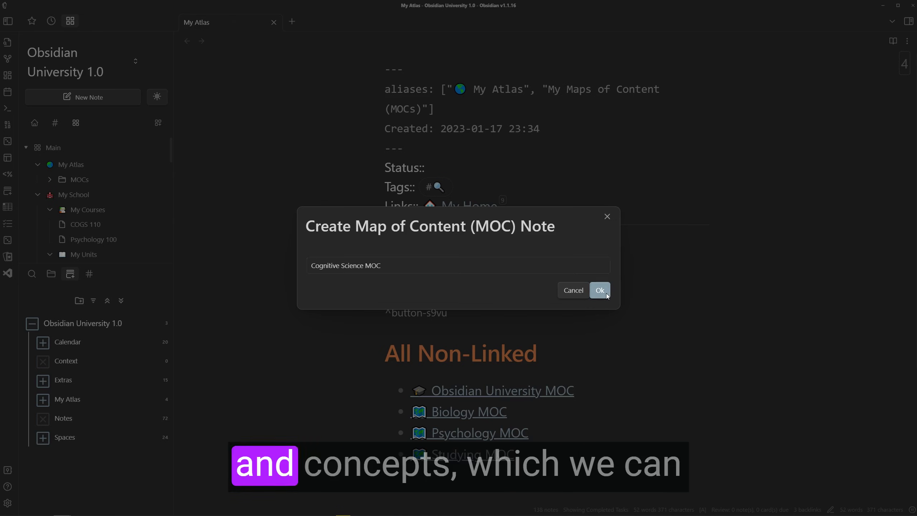
{"action": "left_click", "coordinate": [599, 290]}
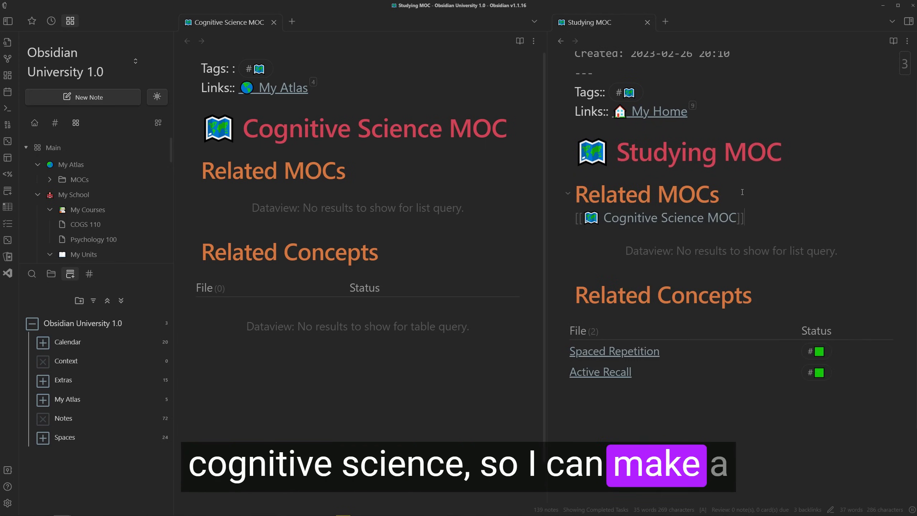
{"action": "left_click", "coordinate": [304, 170]}
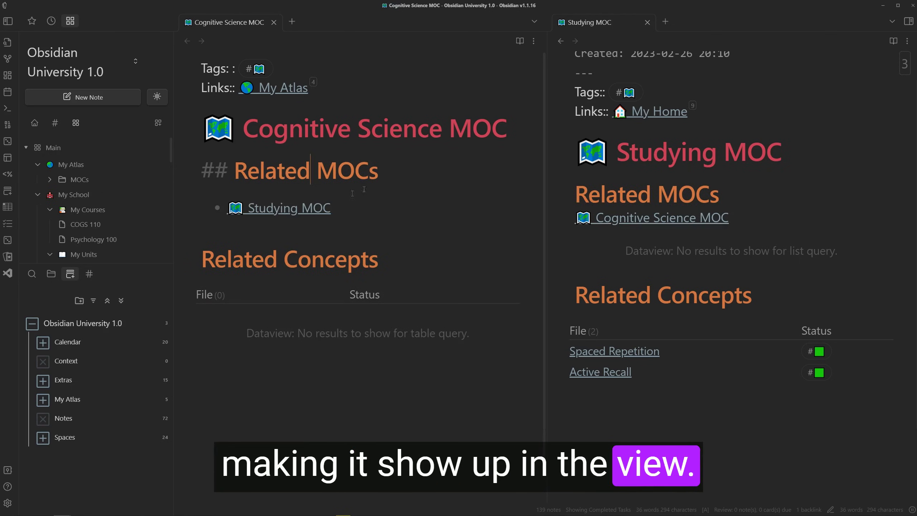
{"action": "mouse_move", "coordinate": [631, 341]}
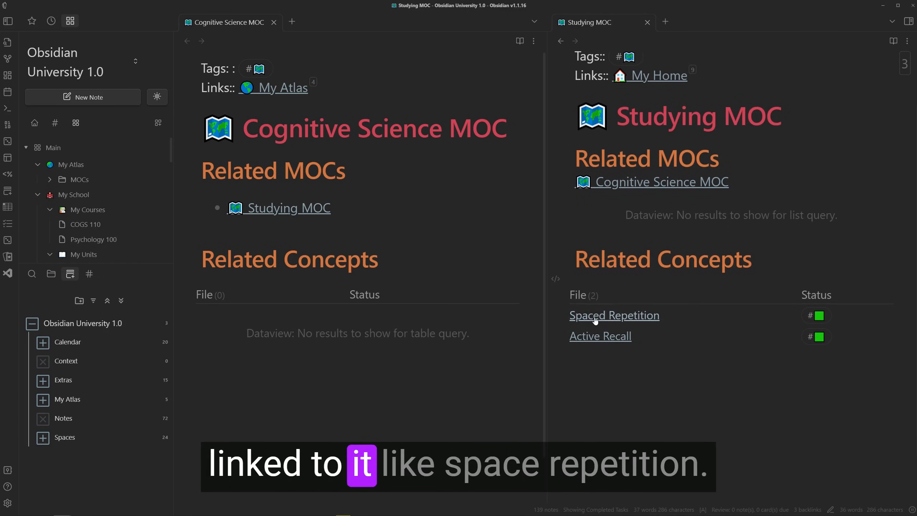
Write that [[Spaced Repetition]] and [[Active Recall]] are the most beneficial studying practices to improve [[Memory]]
{"action": "left_click", "coordinate": [614, 316]}
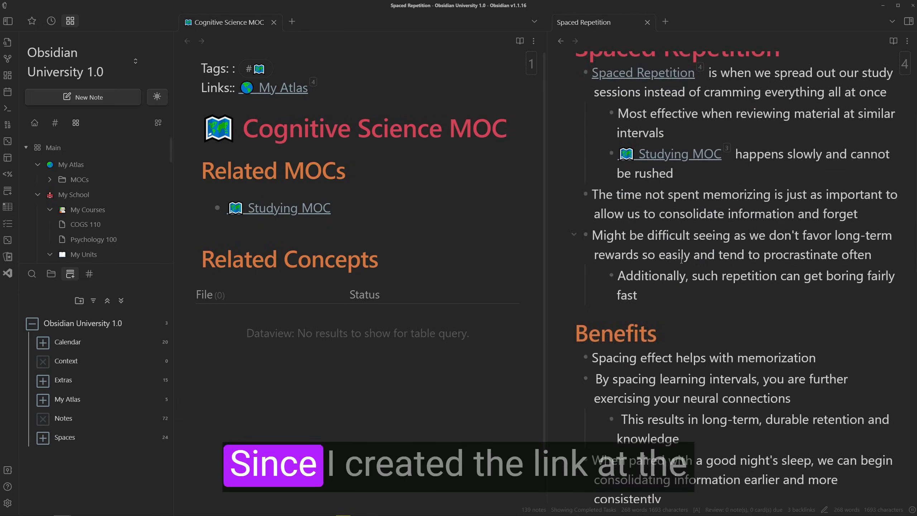
{"action": "left_click", "coordinate": [287, 208]}
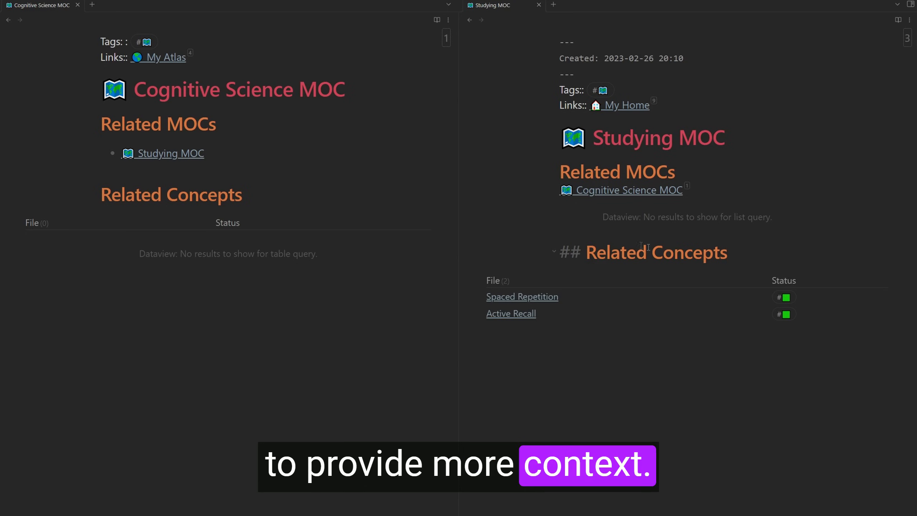
{"action": "left_click", "coordinate": [640, 252]}
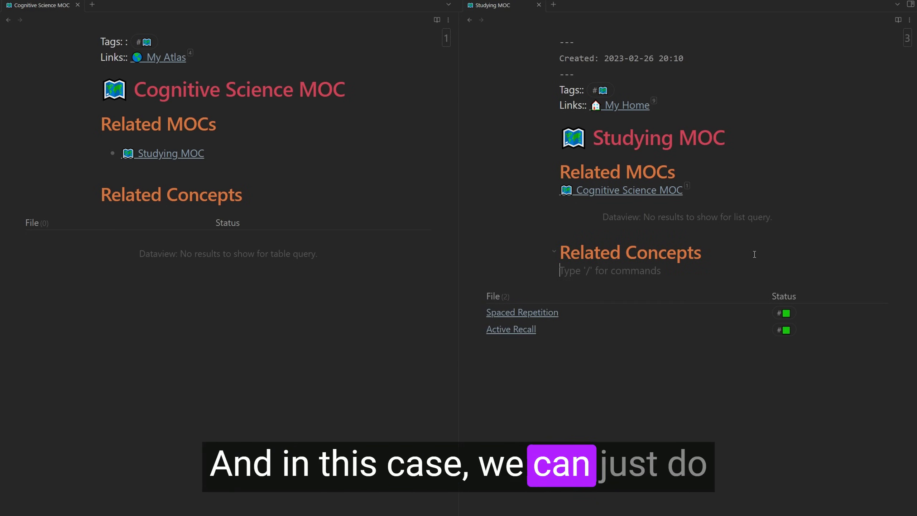
{"action": "type", "text": "[[SPace"}
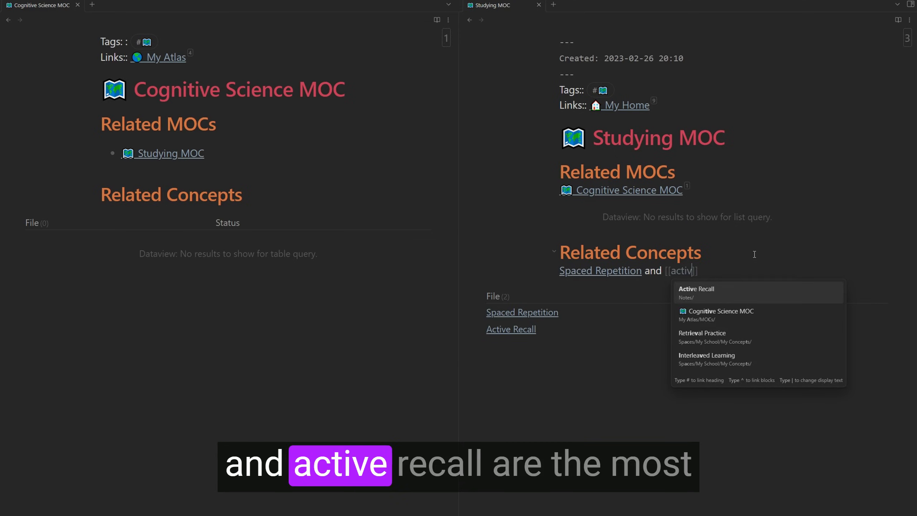
{"action": "left_click", "coordinate": [696, 291]}
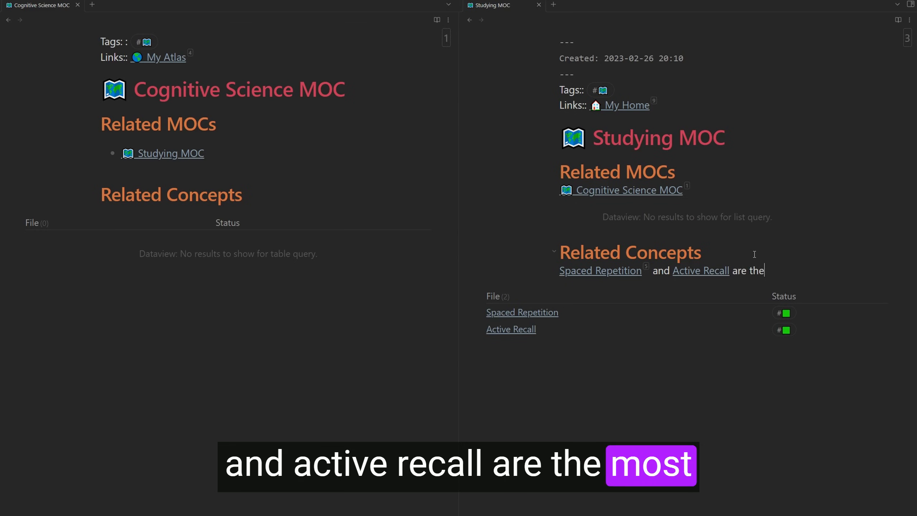
{"action": "type", "text": "most beneficiacl st"}
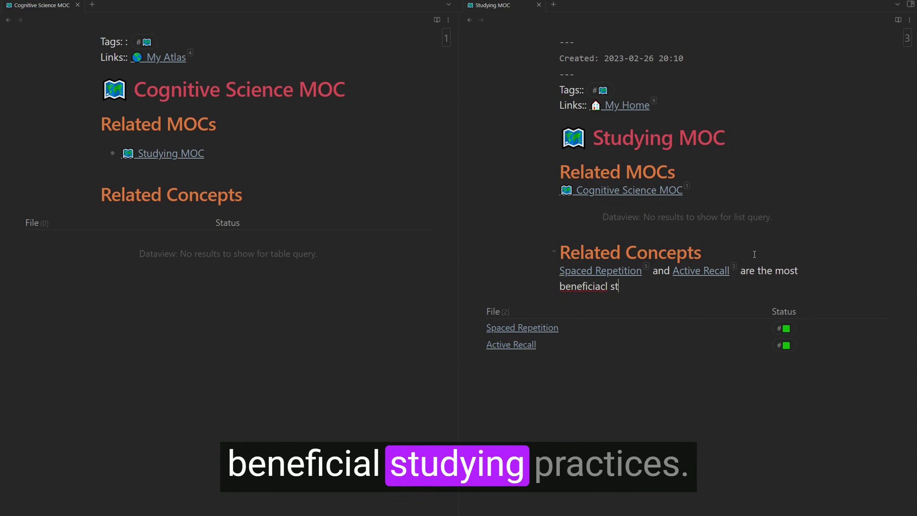
{"action": "type", "text": "udying"}
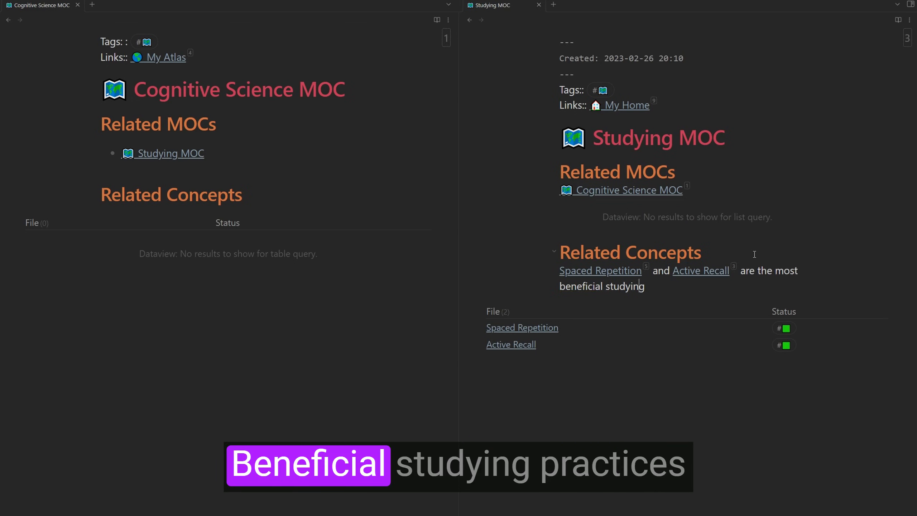
{"action": "type", "text": "practices"}
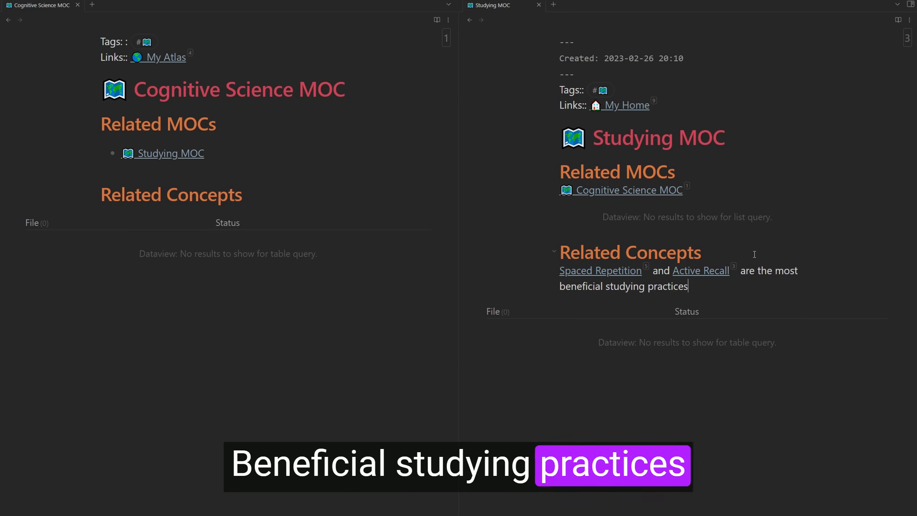
{"action": "type", "text": "to improve our [["}
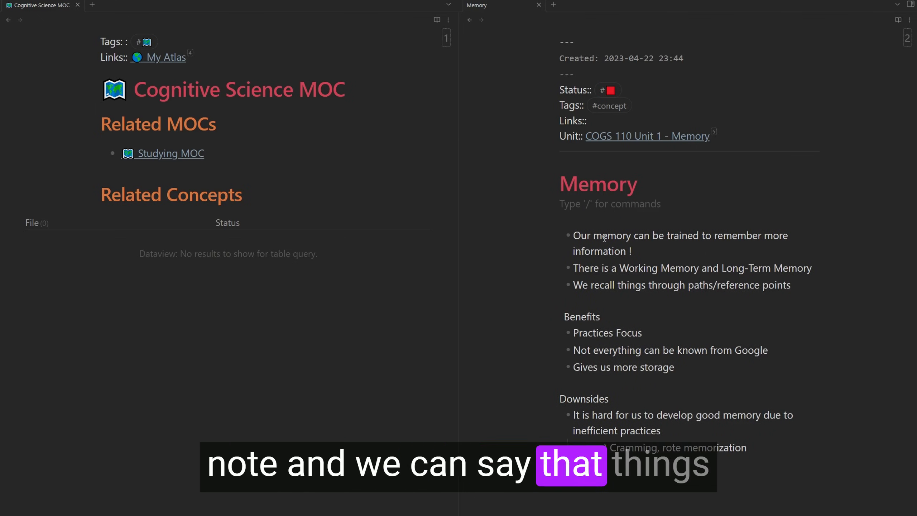
In Memory, type 'Things that improve our memory include' followed by a [[ link
{"action": "type", "text": "Things that improve"}
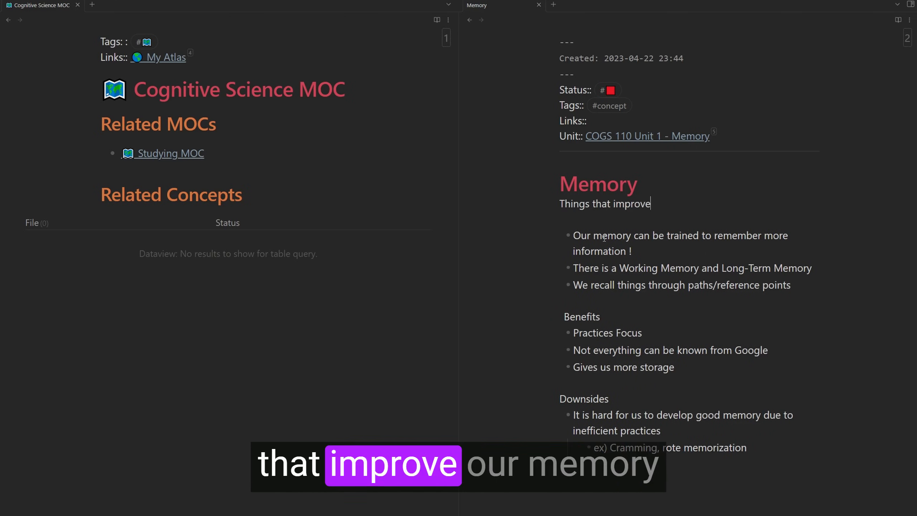
{"action": "type", "text": "our memory include 🗺 Studying MOC and Sleep"}
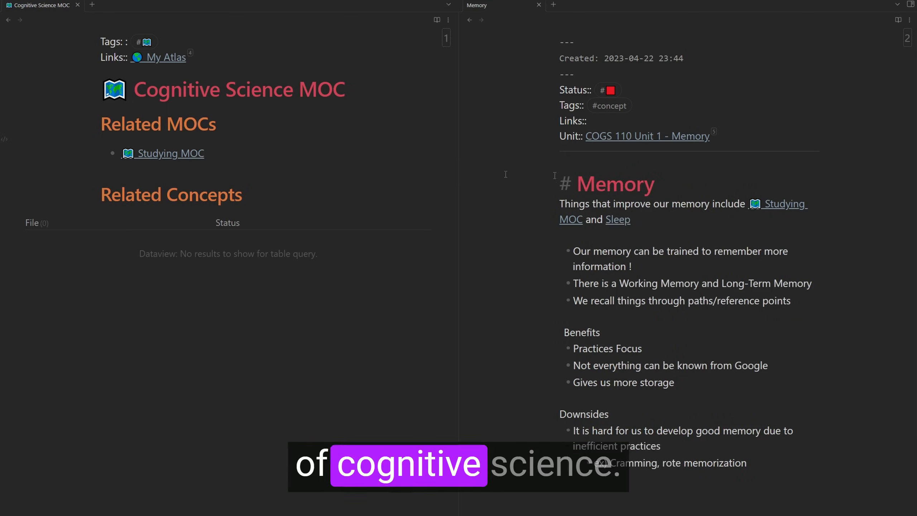
{"action": "type", "text": "[[c"}
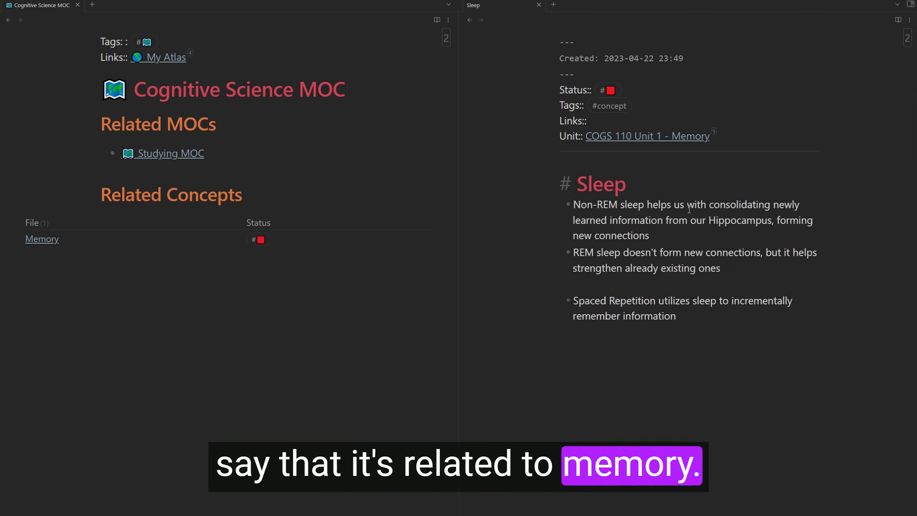
Open Interleaved Learning with Ctrl+O, link it to Studying MOC, and show the local graph
{"action": "type", "text": "Helps conso"}
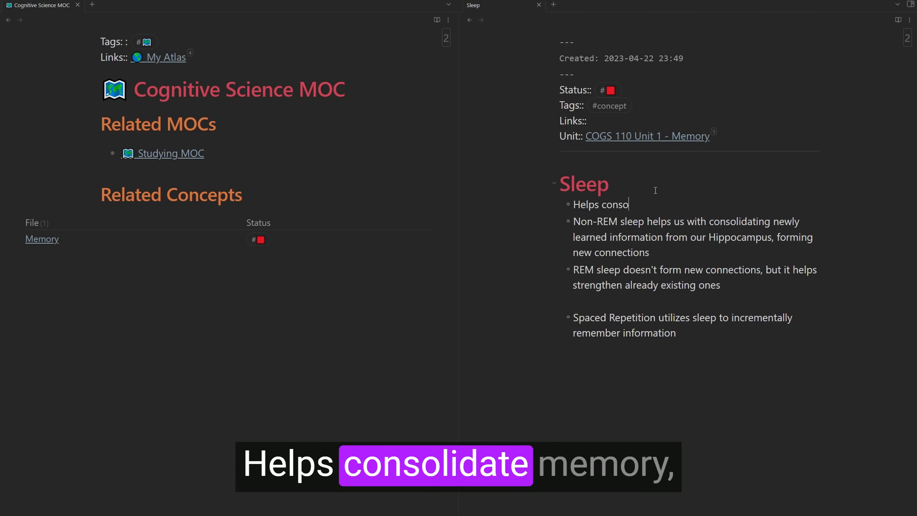
{"action": "left_click", "coordinate": [42, 238]}
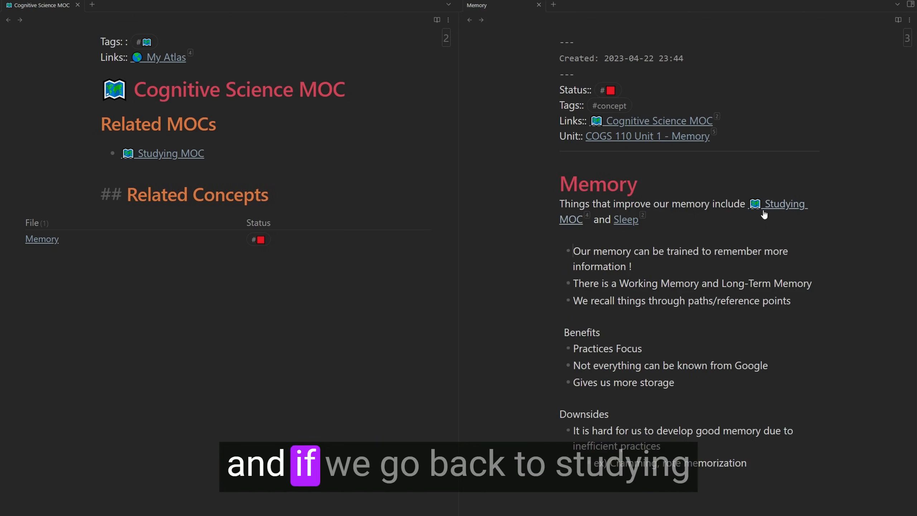
{"action": "left_click", "coordinate": [783, 210]}
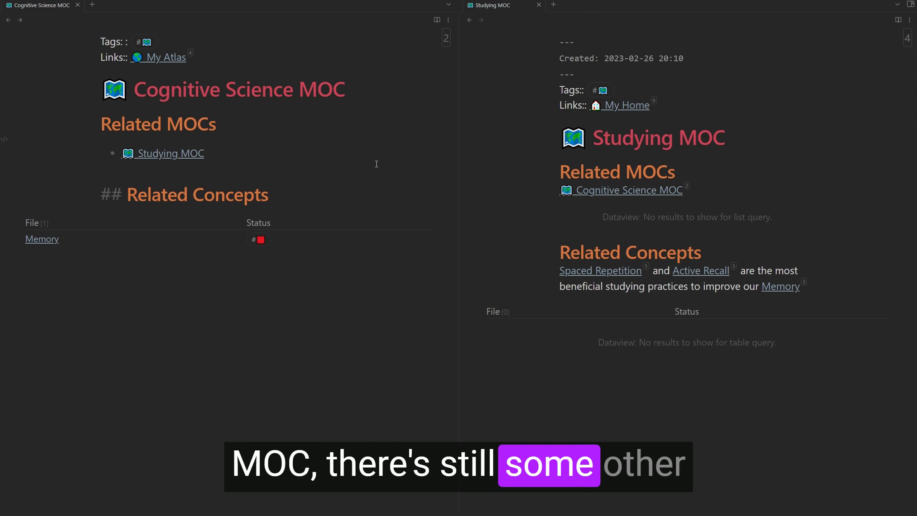
{"action": "key", "text": "ctrl+o"}
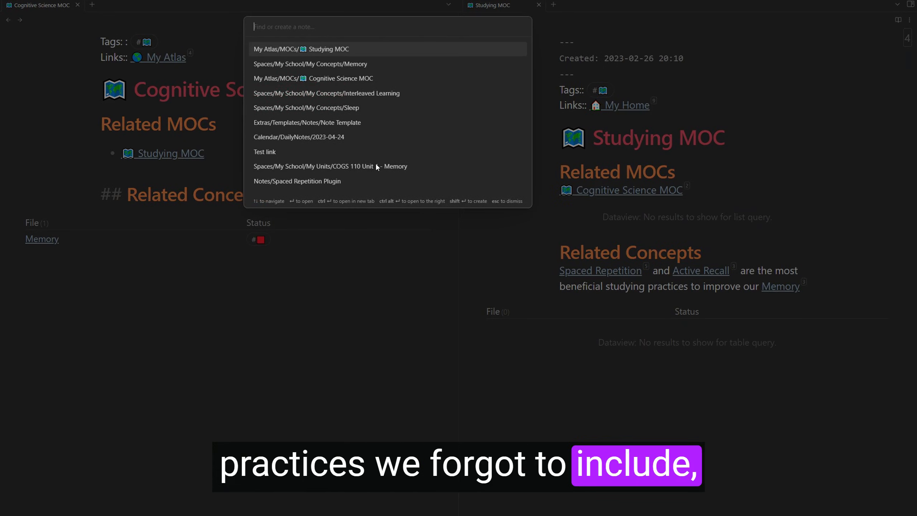
{"action": "left_click", "coordinate": [327, 93]}
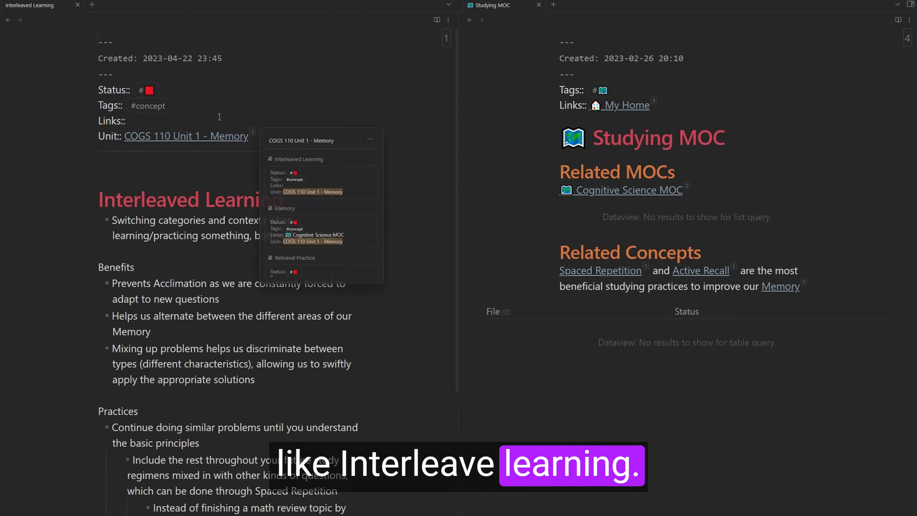
{"action": "type", "text": "[["}
{"action": "type", "text": "loc"}
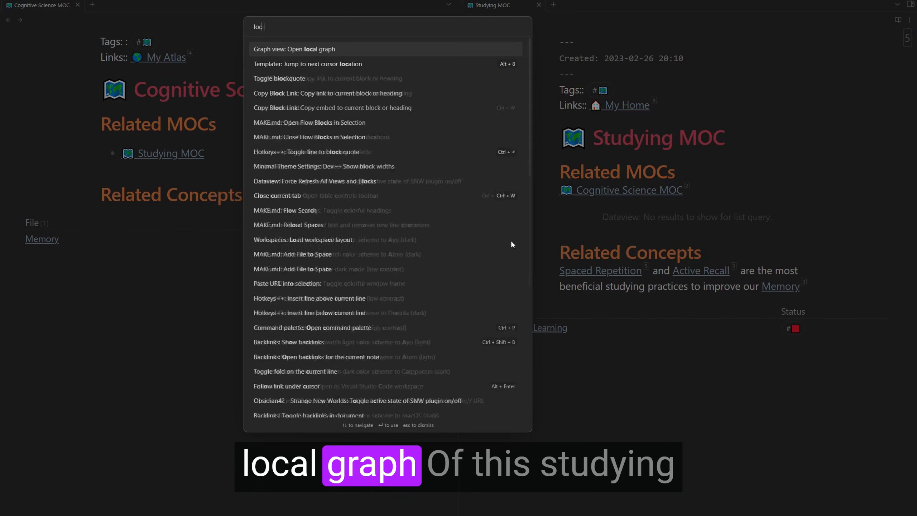
{"action": "left_click", "coordinate": [295, 49]}
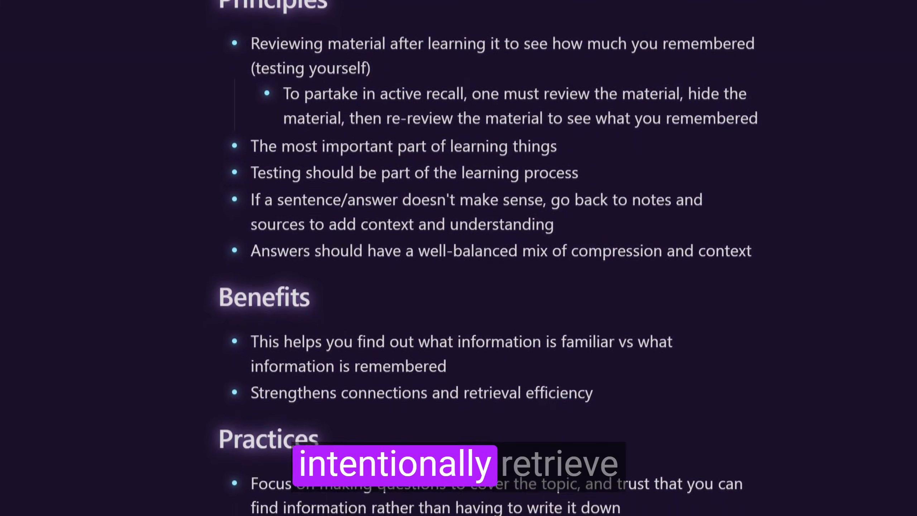
{"action": "scroll", "scroll_direction": "down", "scroll_amount": 3}
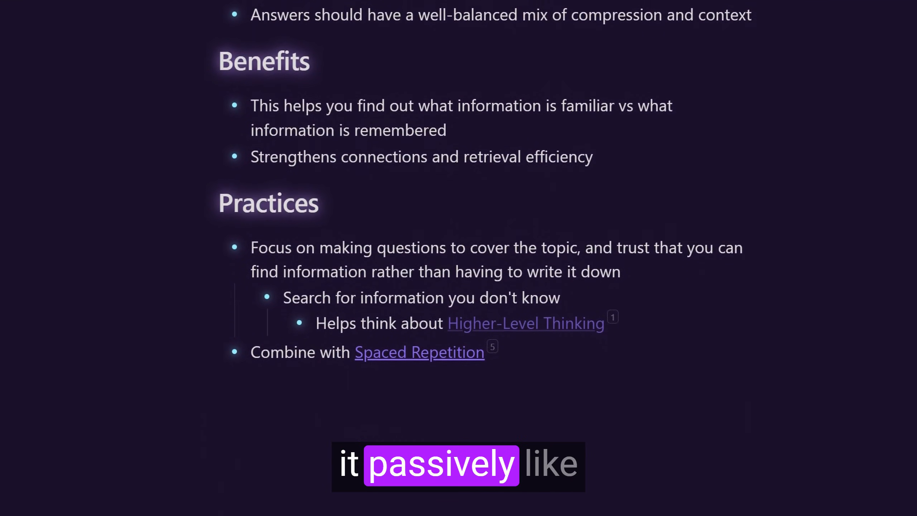
{"action": "scroll", "scroll_direction": "down", "scroll_amount": 3}
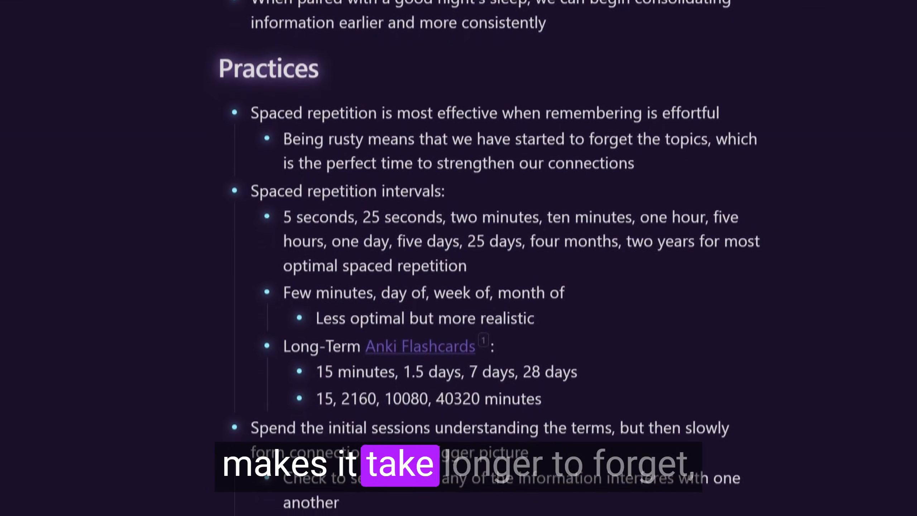
{"action": "scroll", "scroll_direction": "down", "scroll_amount": 3}
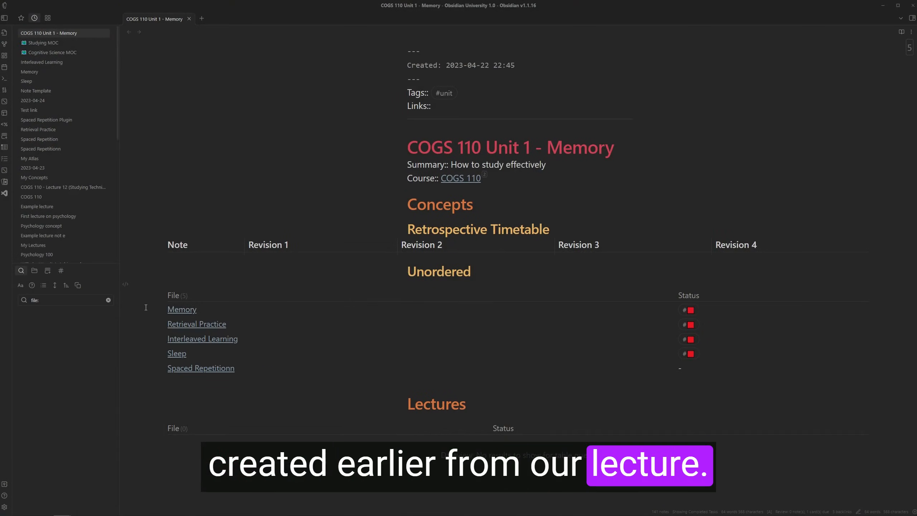
{"action": "mouse_move", "coordinate": [182, 309]}
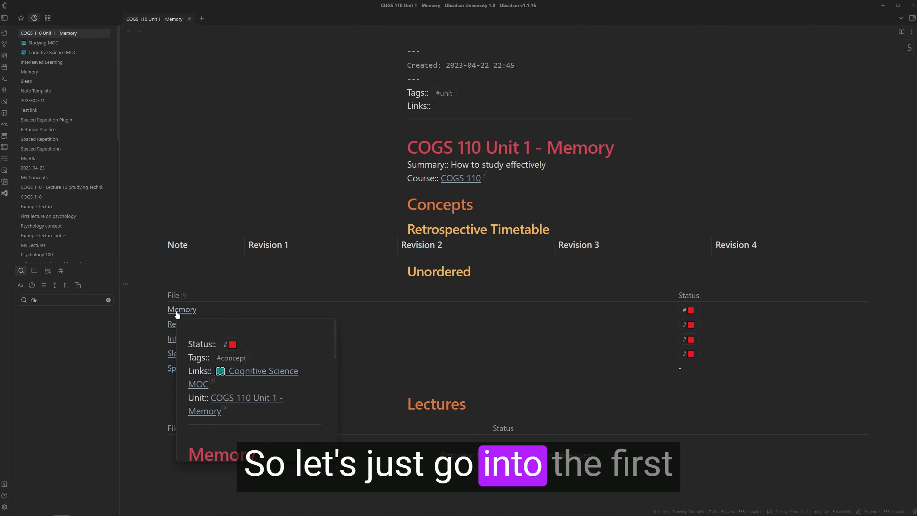
Open the Memory concept note and add the #flashcards tag
{"action": "left_click", "coordinate": [182, 309]}
{"action": "type", "text": " #flashcards"}
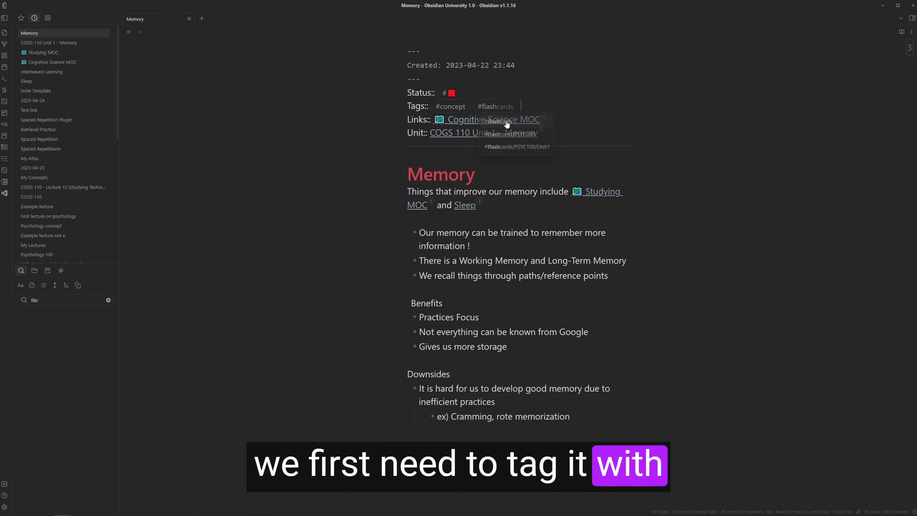
{"action": "left_click", "coordinate": [462, 173]}
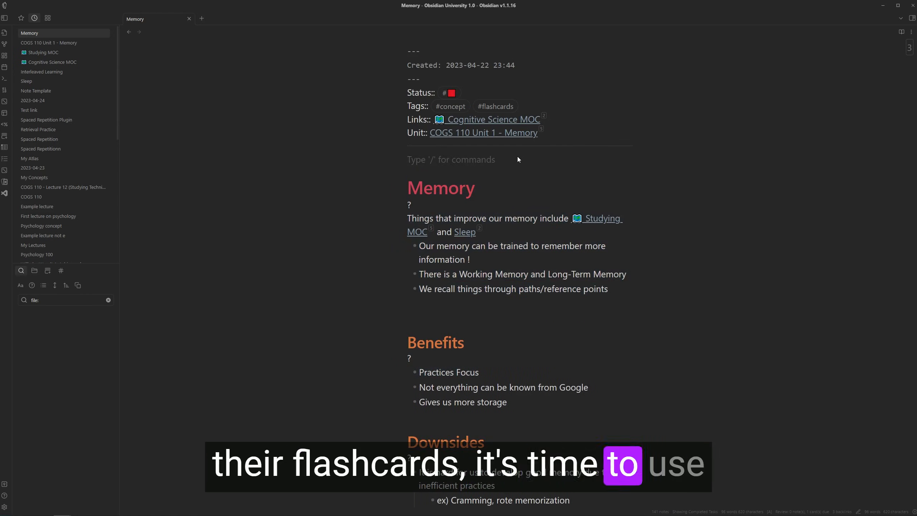
Review the Memory flashcards, revealing the Benefits answer and rating the Downsides card Hard
{"action": "type", "text": "flash"}
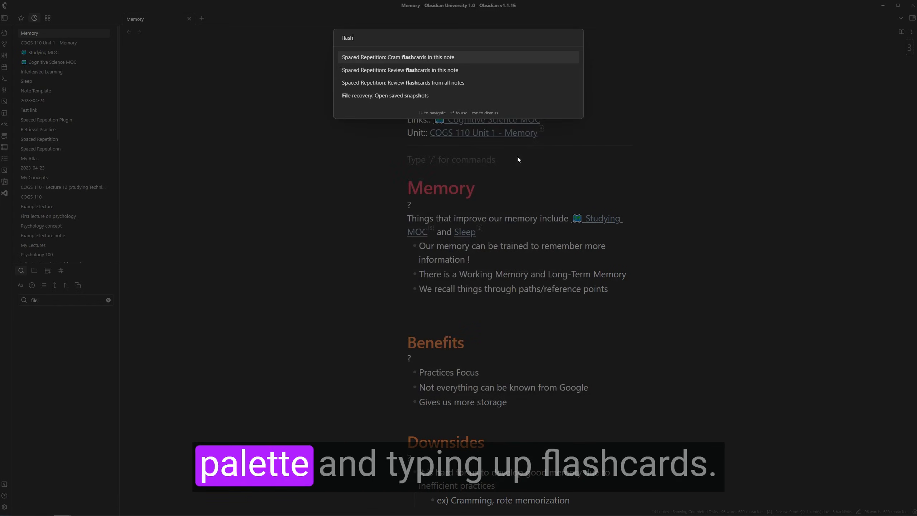
{"action": "mouse_move", "coordinate": [388, 70]}
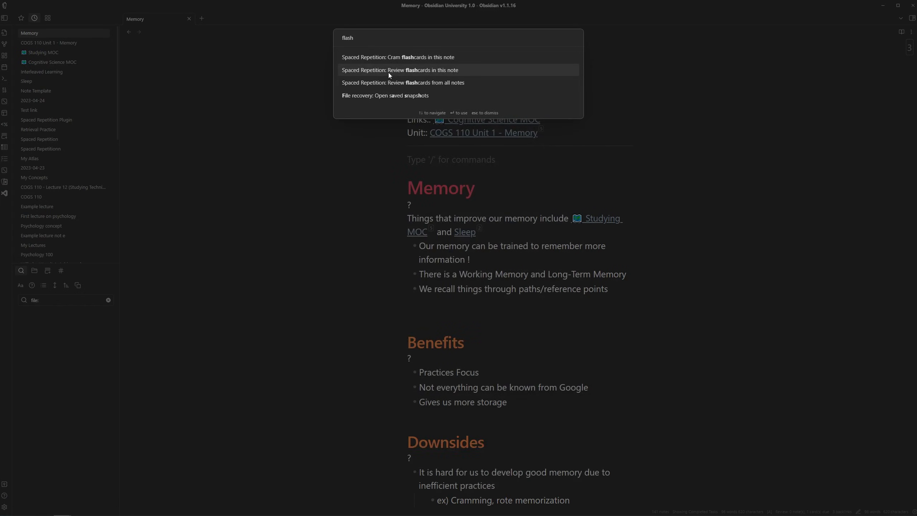
{"action": "left_click", "coordinate": [400, 70]}
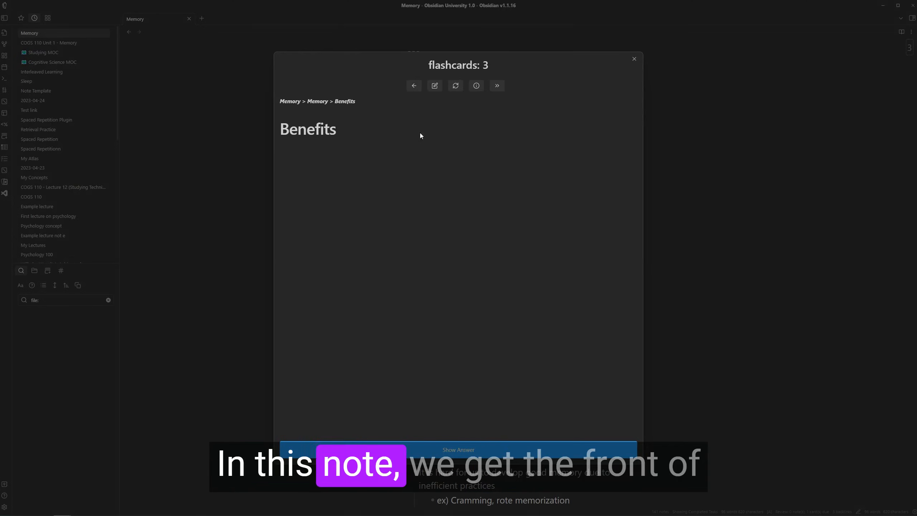
{"action": "mouse_move", "coordinate": [445, 173]}
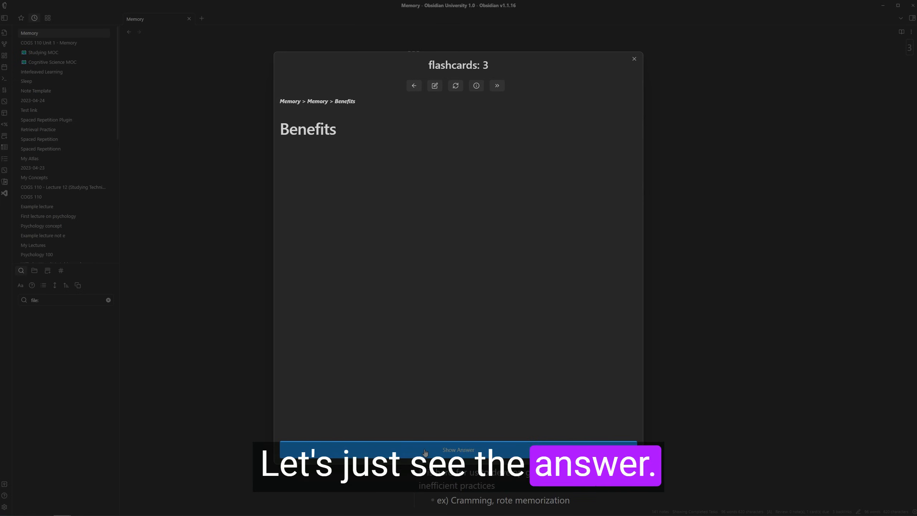
{"action": "left_click", "coordinate": [458, 450]}
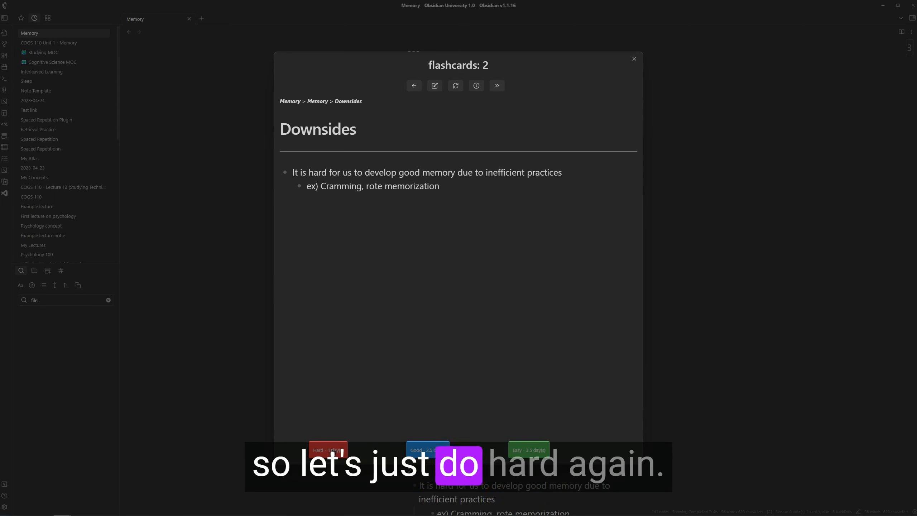
{"action": "left_click", "coordinate": [634, 58]}
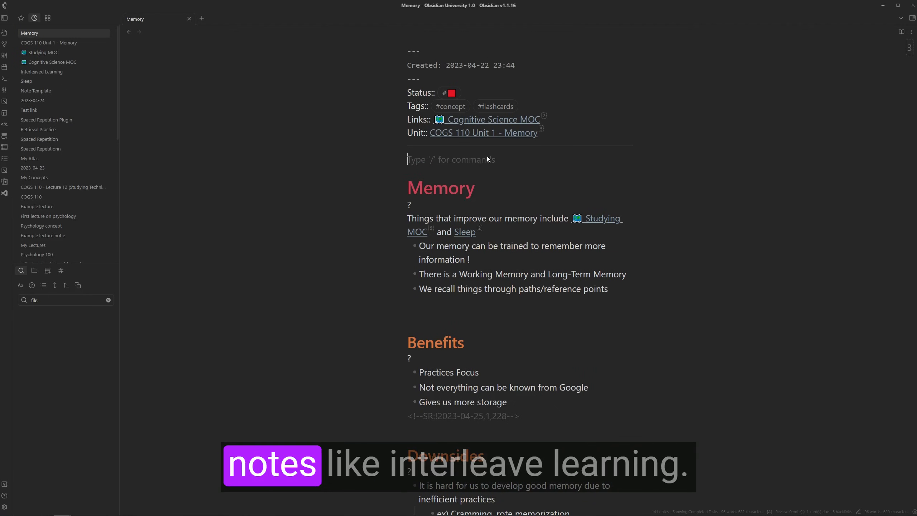
Add ';;' to the Interleaved Learning definition, blank out Acclimation, and tag it #flashcards
{"action": "left_click", "coordinate": [42, 71]}
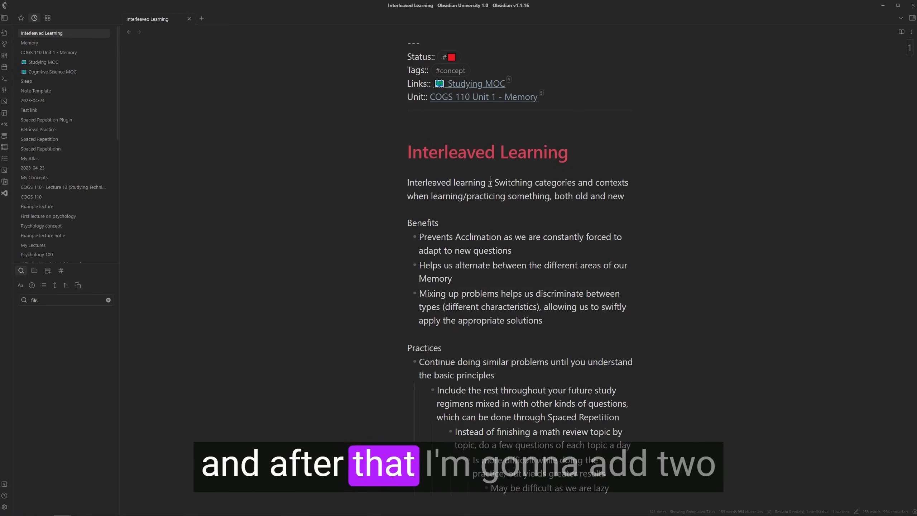
{"action": "type", "text": ";"}
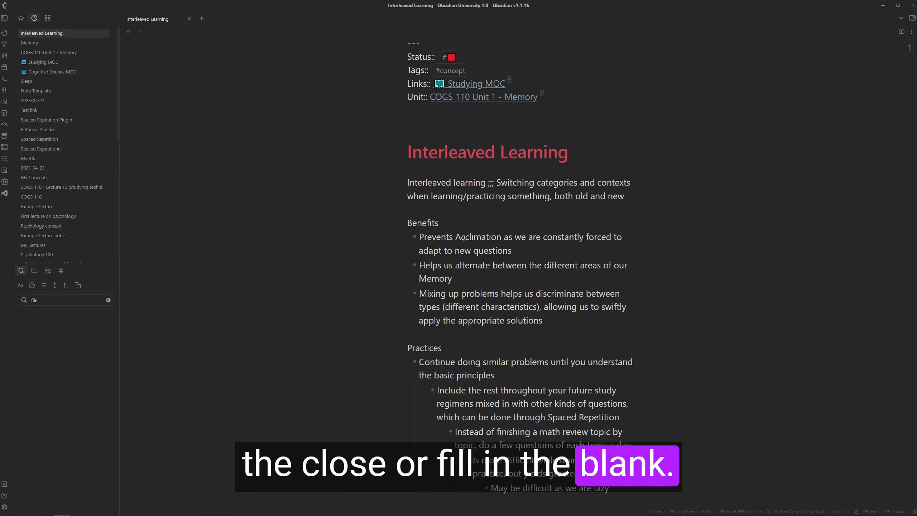
{"action": "double_click", "coordinate": [477, 237]}
{"action": "type", "text": " #f"}
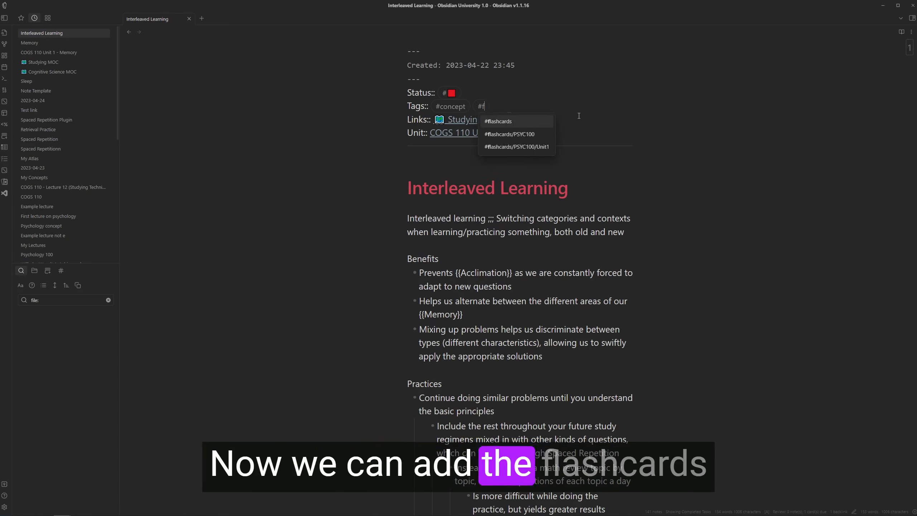
{"action": "left_click", "coordinate": [498, 121]}
{"action": "type", "text": "flash"}
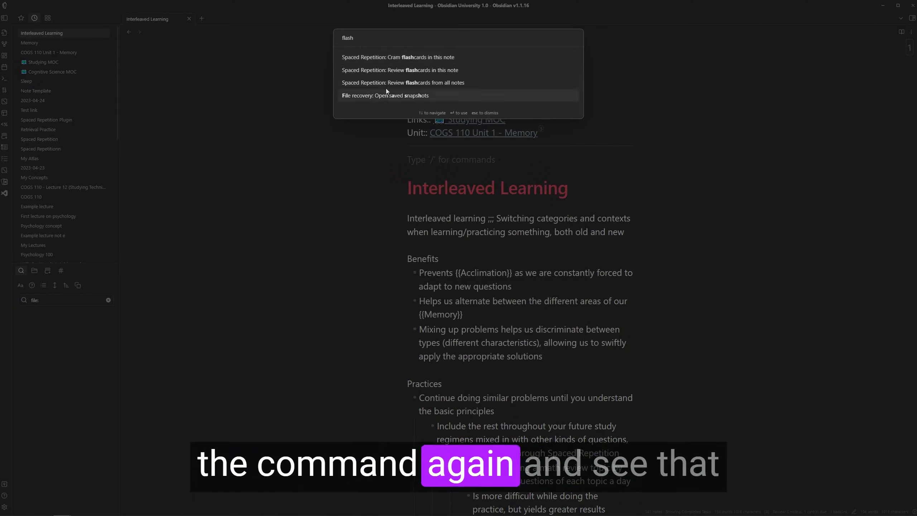
Review Interleaved Learning's cards, rating the definition and fill-in-the-blank cards Good
{"action": "left_click", "coordinate": [400, 70]}
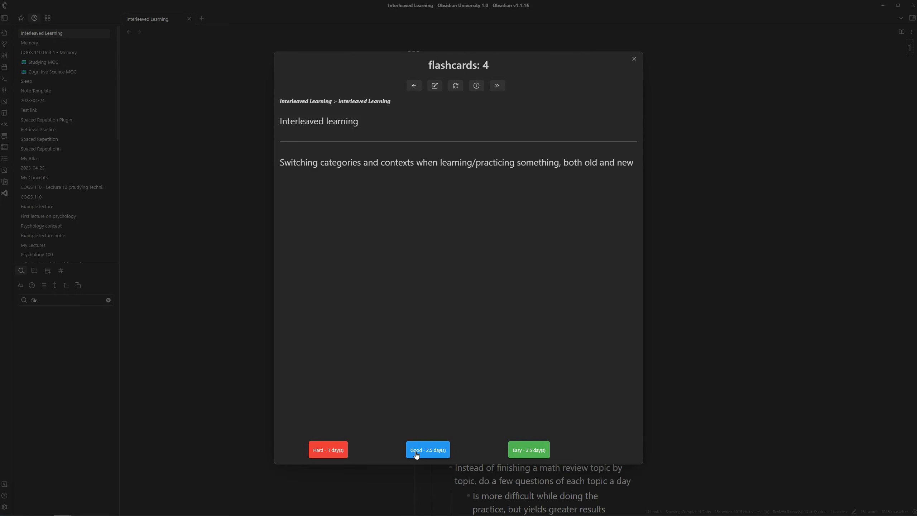
{"action": "left_click", "coordinate": [427, 450]}
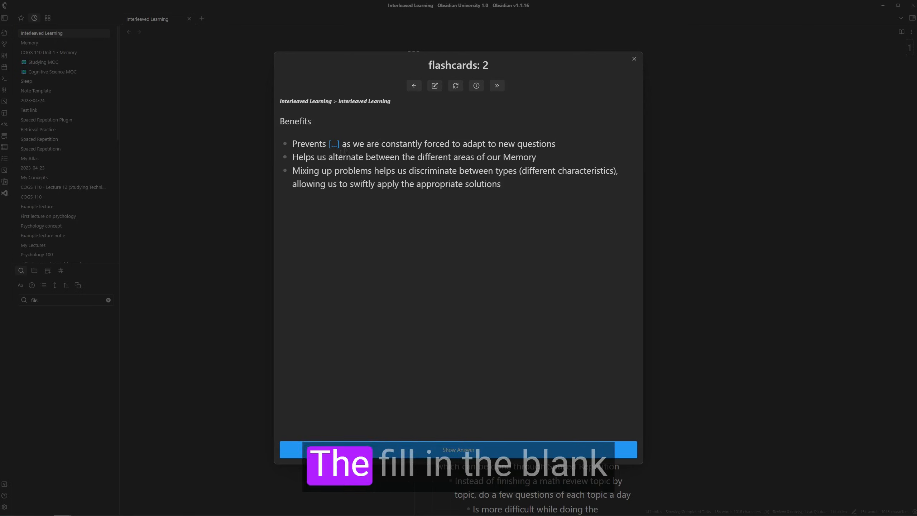
{"action": "left_click", "coordinate": [459, 450]}
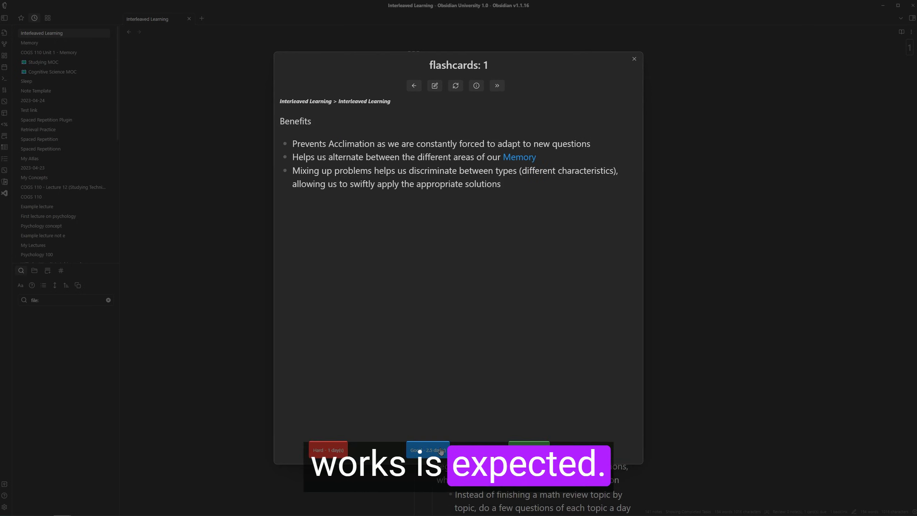
{"action": "left_click", "coordinate": [634, 59]}
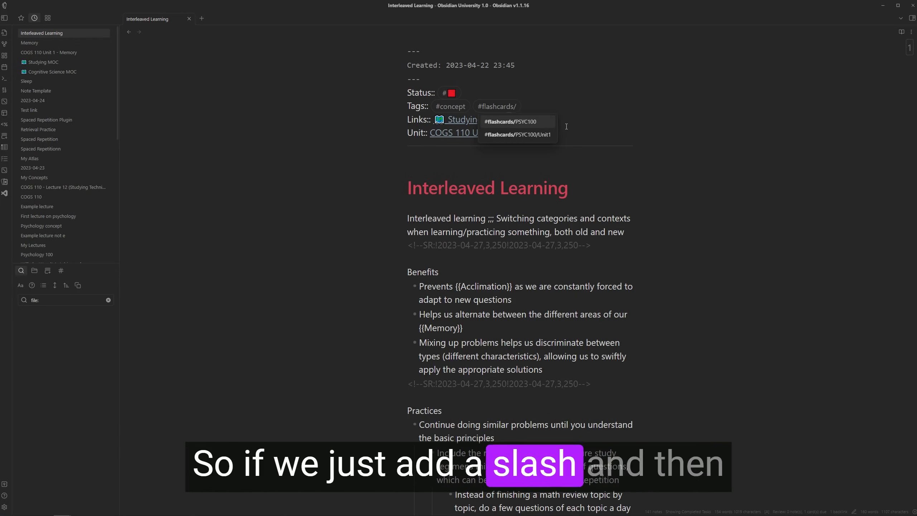
Retag the notes #flashcards/interleaved and #flashcards/memory, then expand the flashcards deck
{"action": "type", "text": "interleaved"}
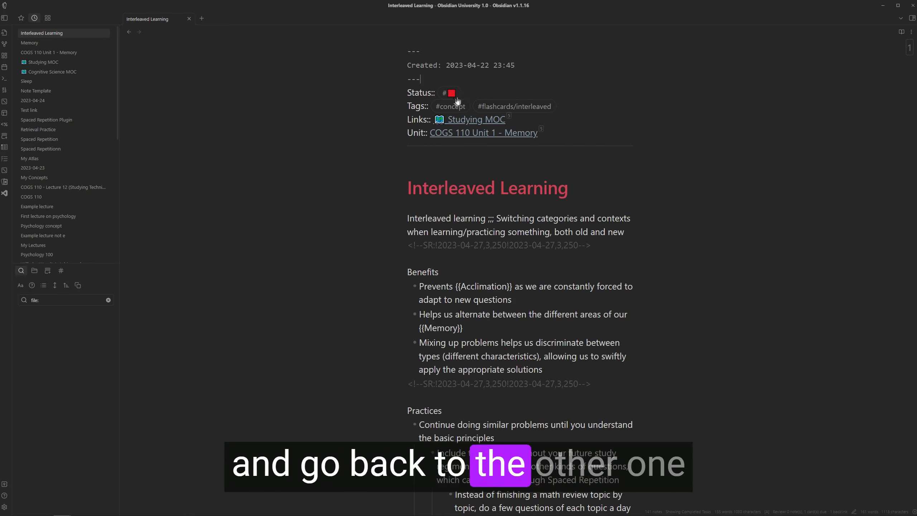
{"action": "left_click", "coordinate": [29, 43]}
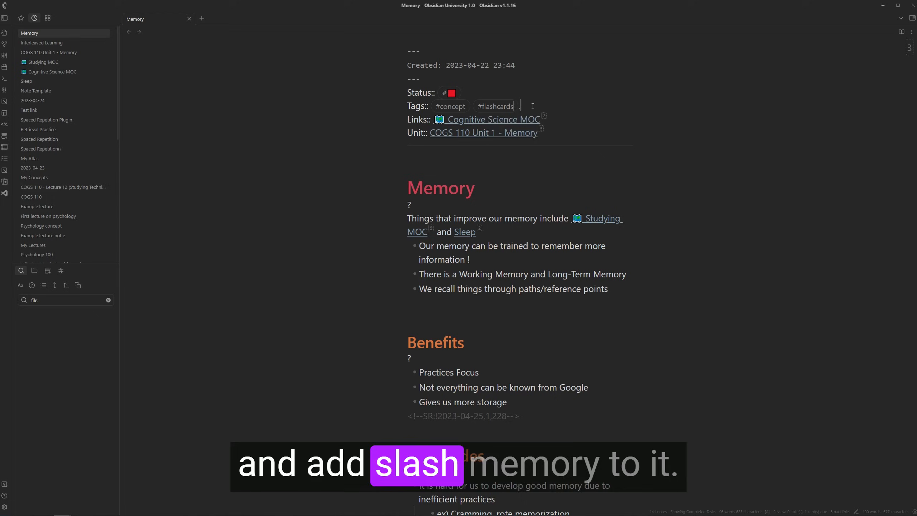
{"action": "type", "text": "/memory"}
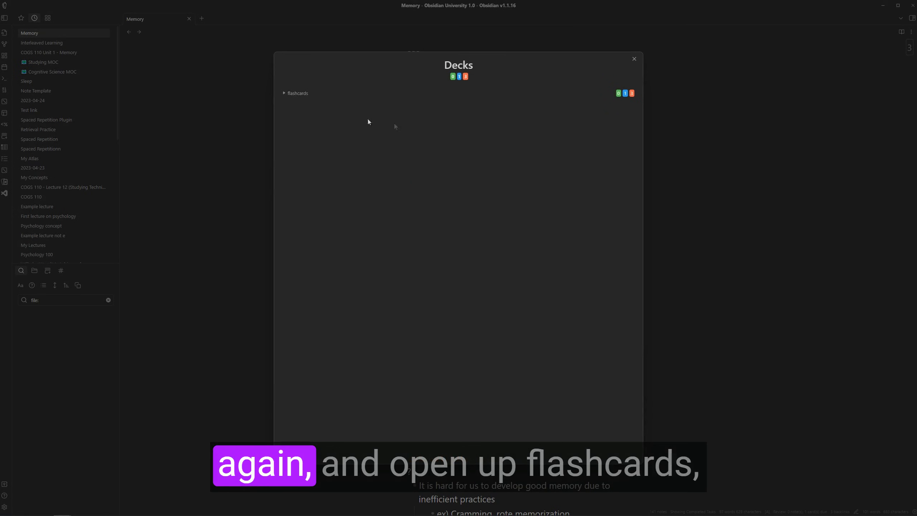
{"action": "left_click", "coordinate": [284, 93]}
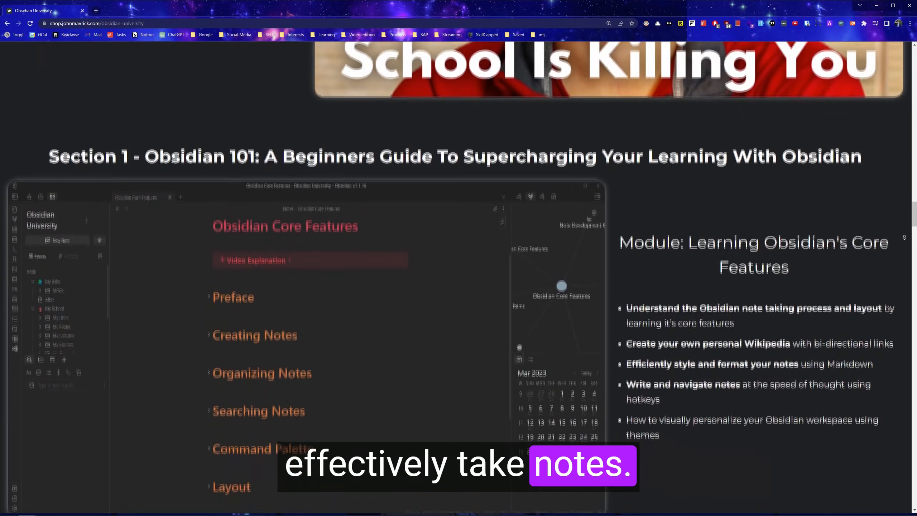
Scroll the course page down to Section 2's Collect and Connect modules
{"action": "scroll", "scroll_direction": "down", "scroll_amount": 3}
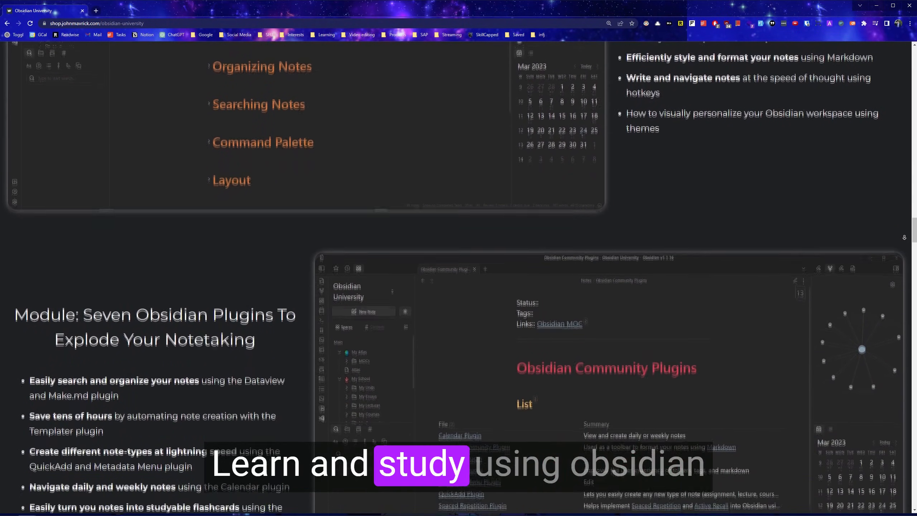
{"action": "scroll", "scroll_direction": "down", "scroll_amount": 3}
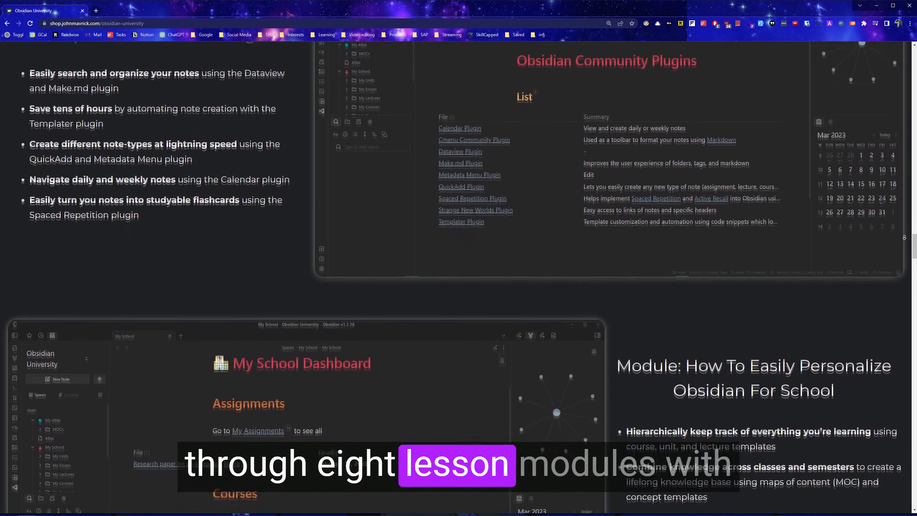
{"action": "scroll", "scroll_direction": "down", "scroll_amount": 3}
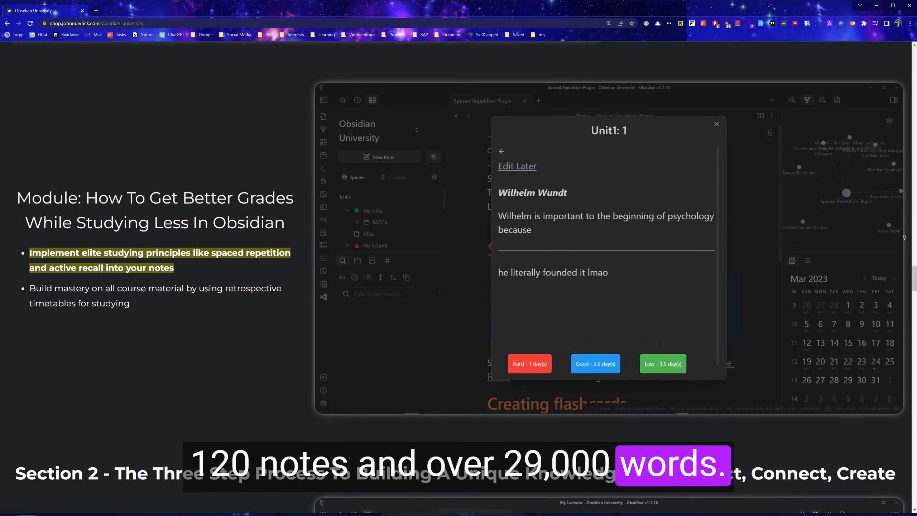
{"action": "scroll", "scroll_direction": "down", "scroll_amount": 3}
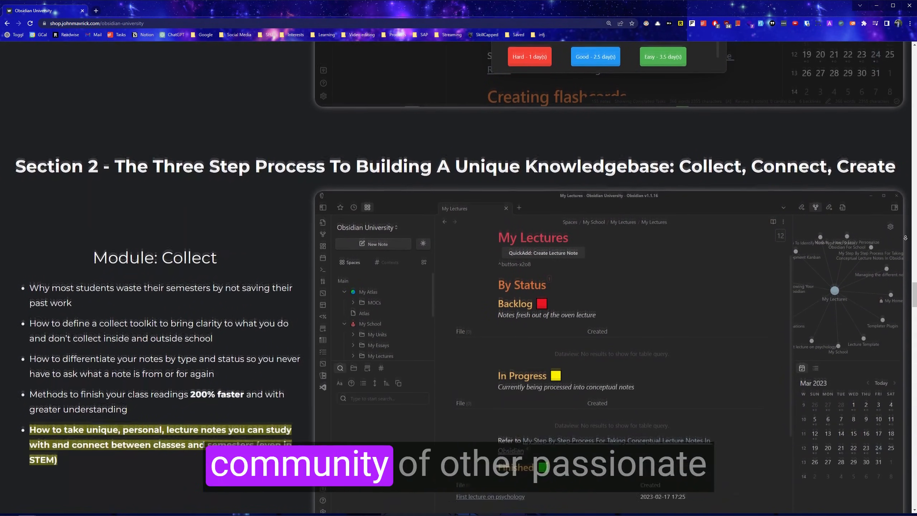
{"action": "scroll", "scroll_direction": "down", "scroll_amount": 3}
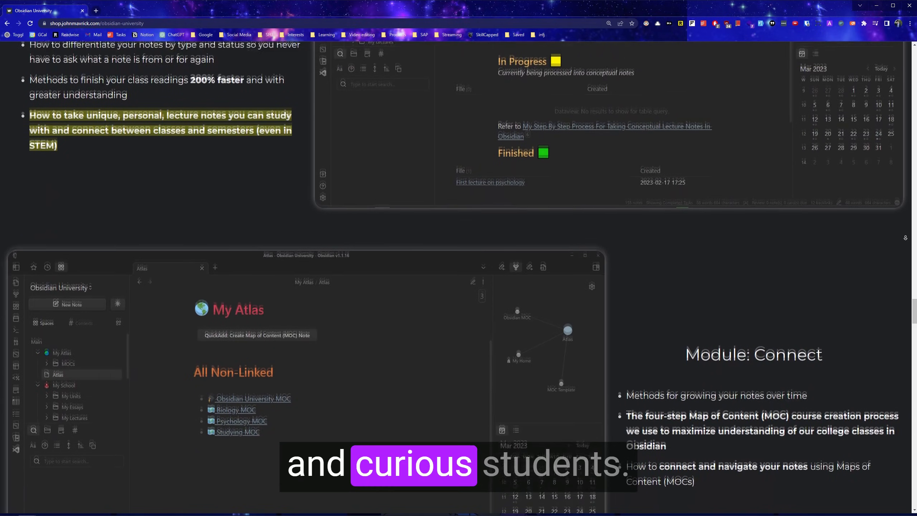